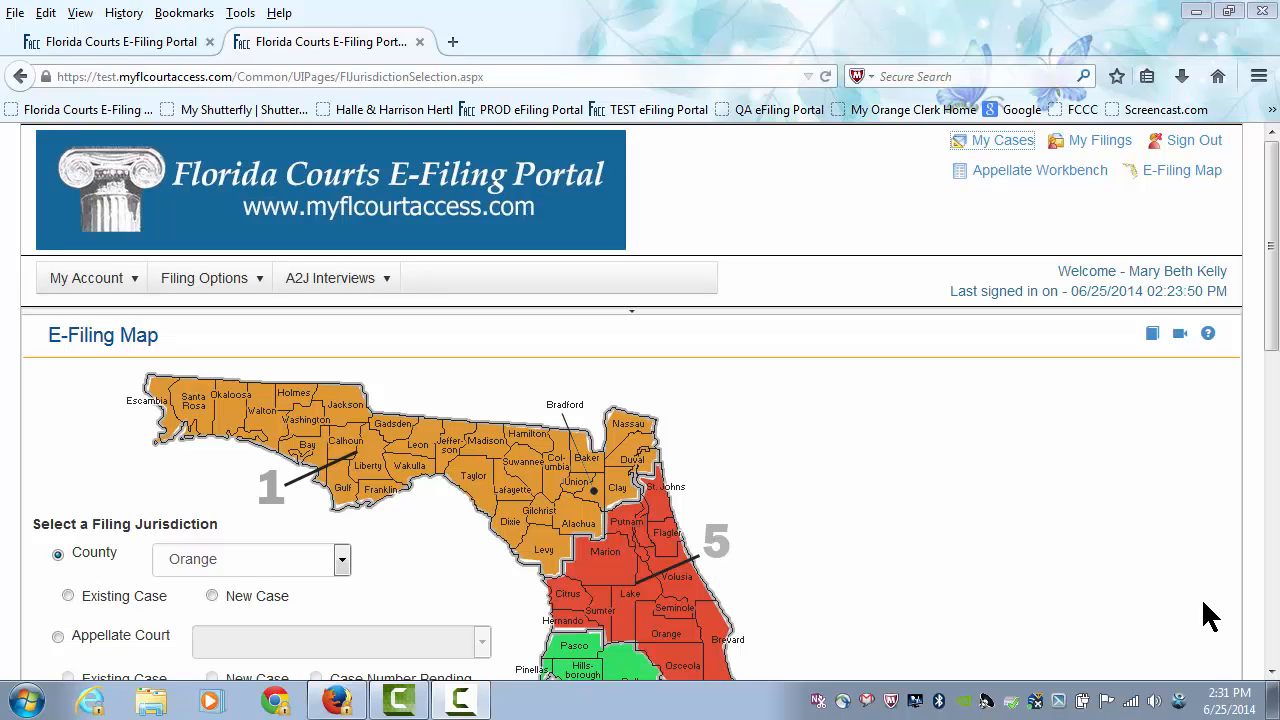
mouse_move(1088, 558)
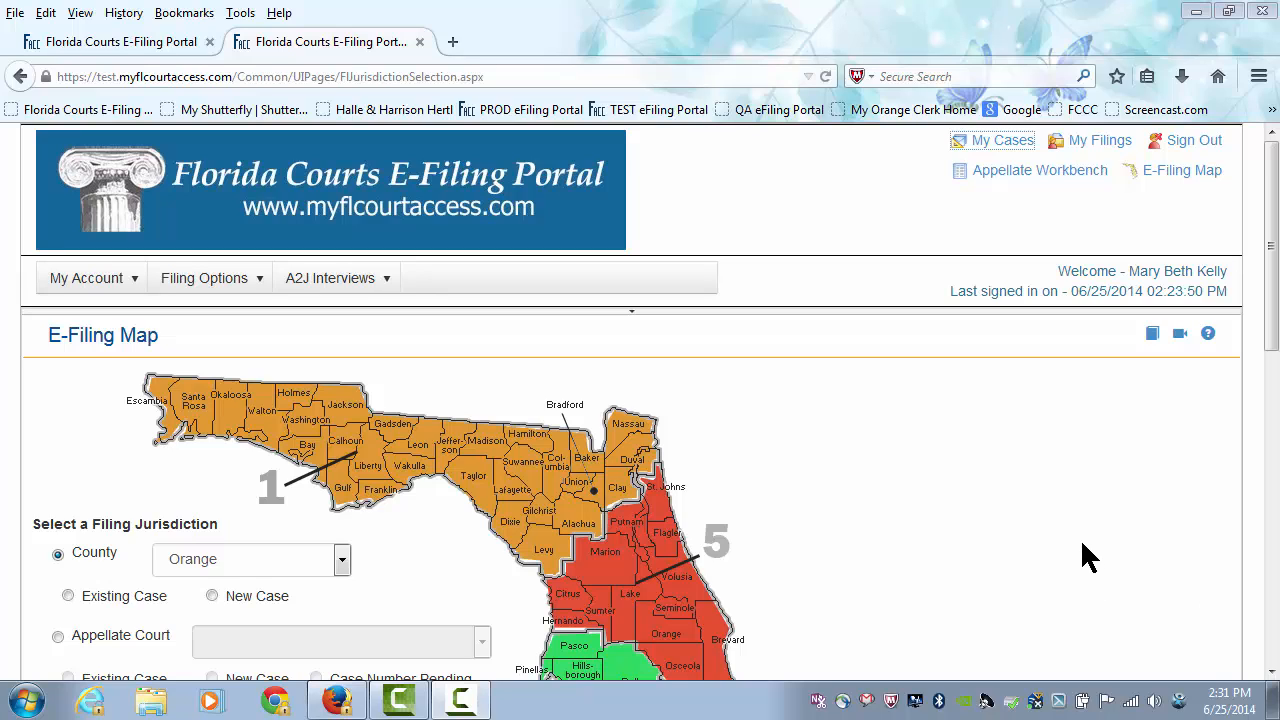
mouse_move(1224, 340)
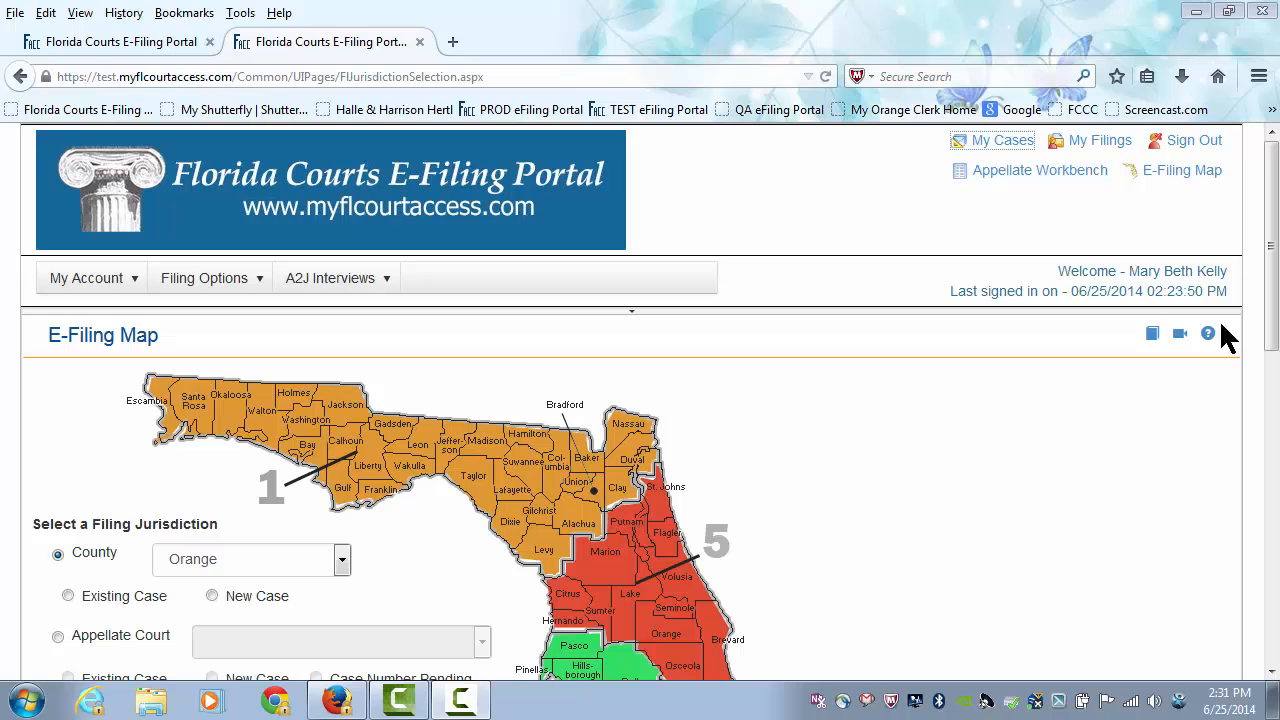
Expand the My Account menu listing My Profile, Email Log and Sign Out.
scroll("down", 3)
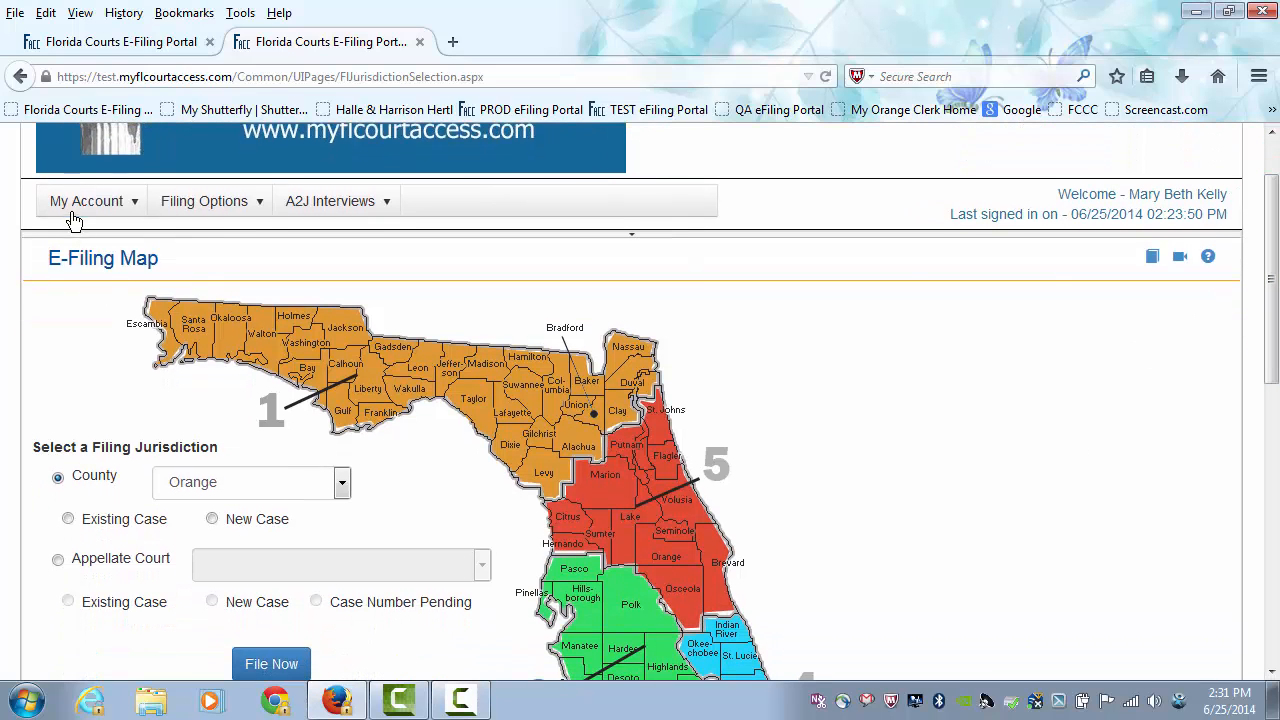
left_click(86, 200)
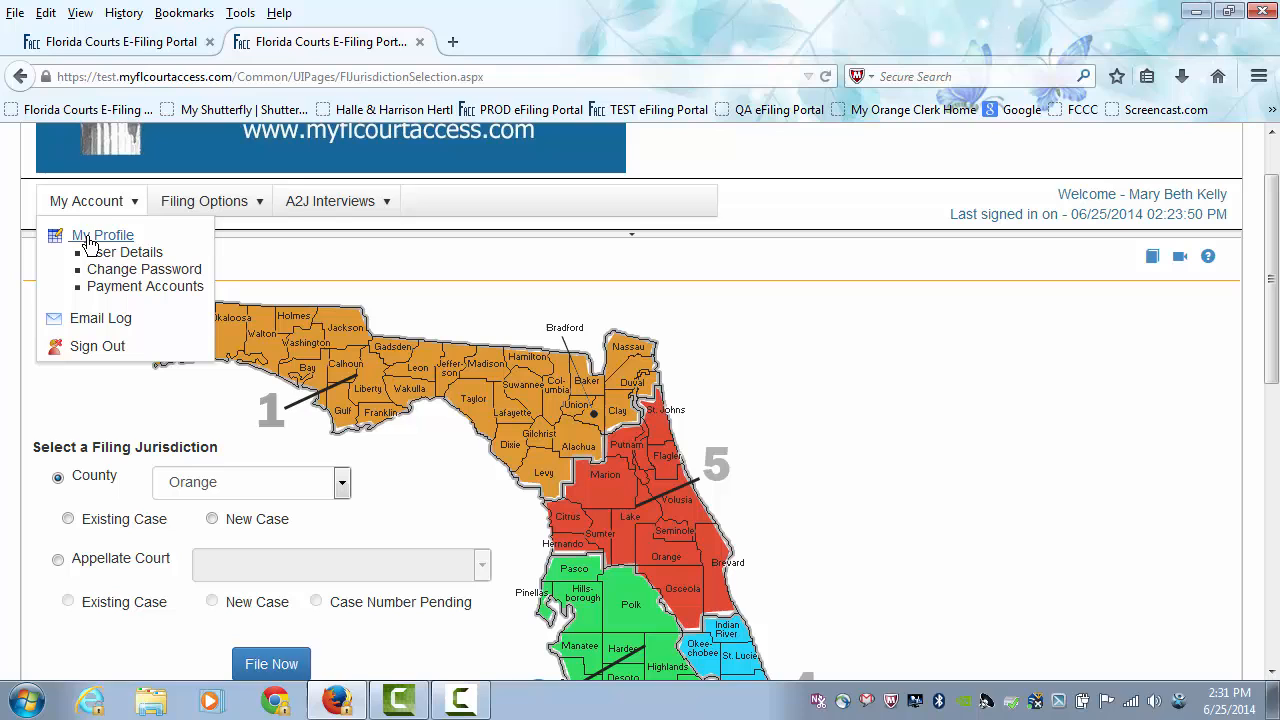
left_click(100, 234)
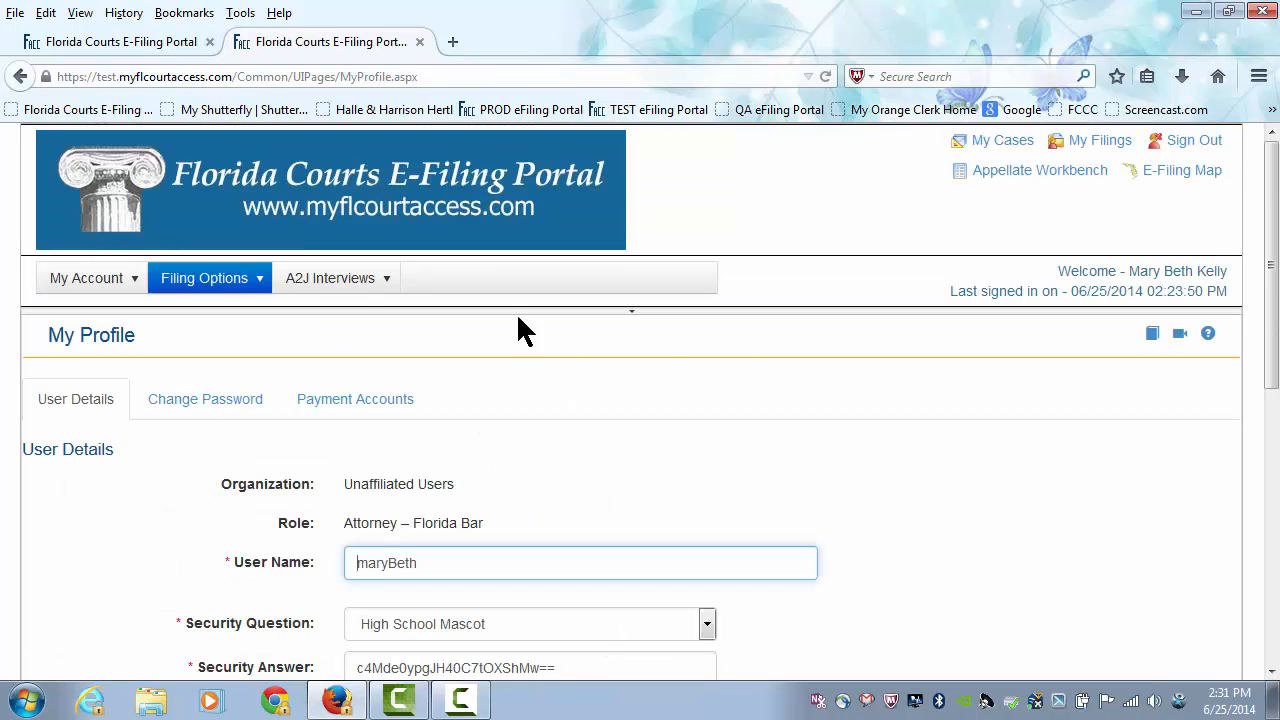
scroll("down", 3)
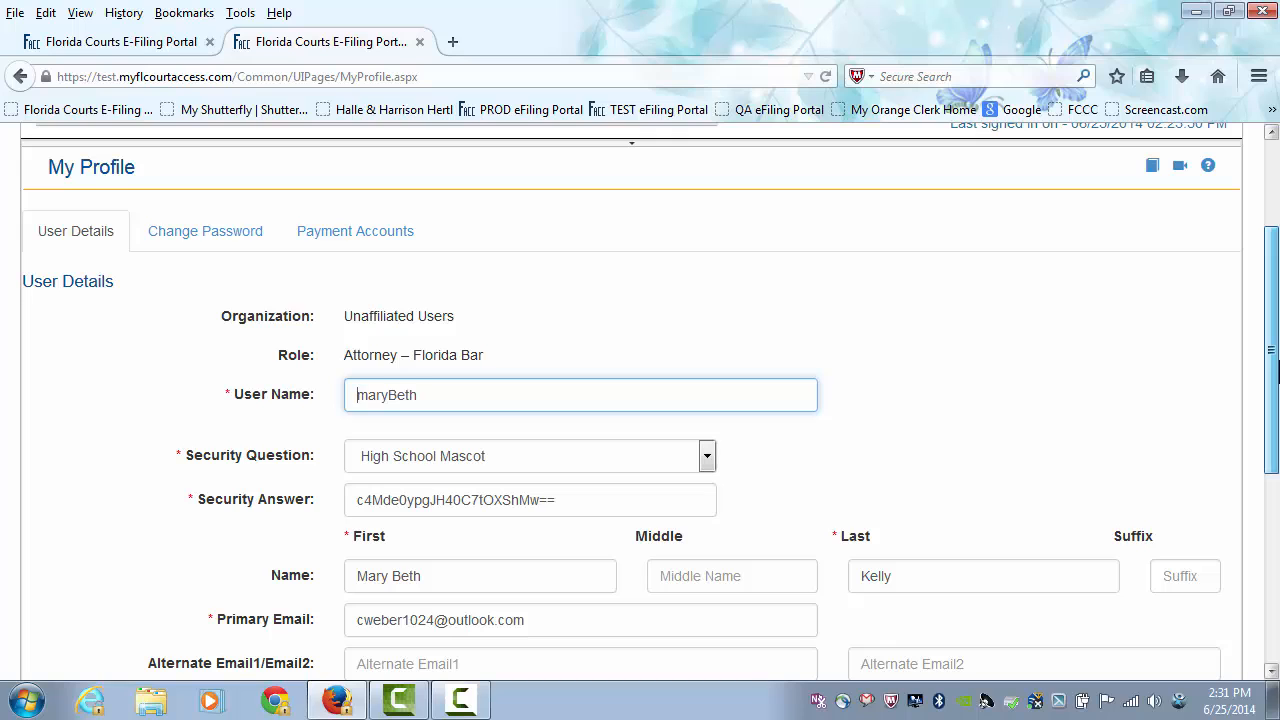
scroll("down", 3)
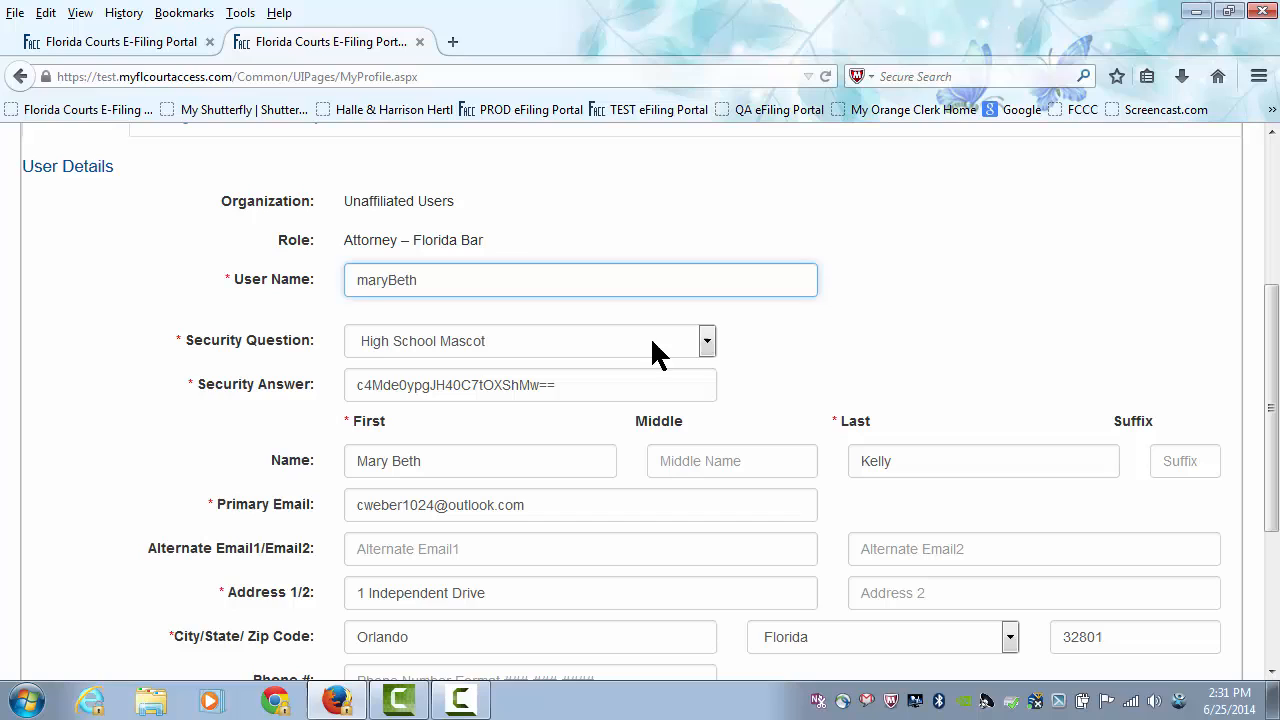
left_click(708, 340)
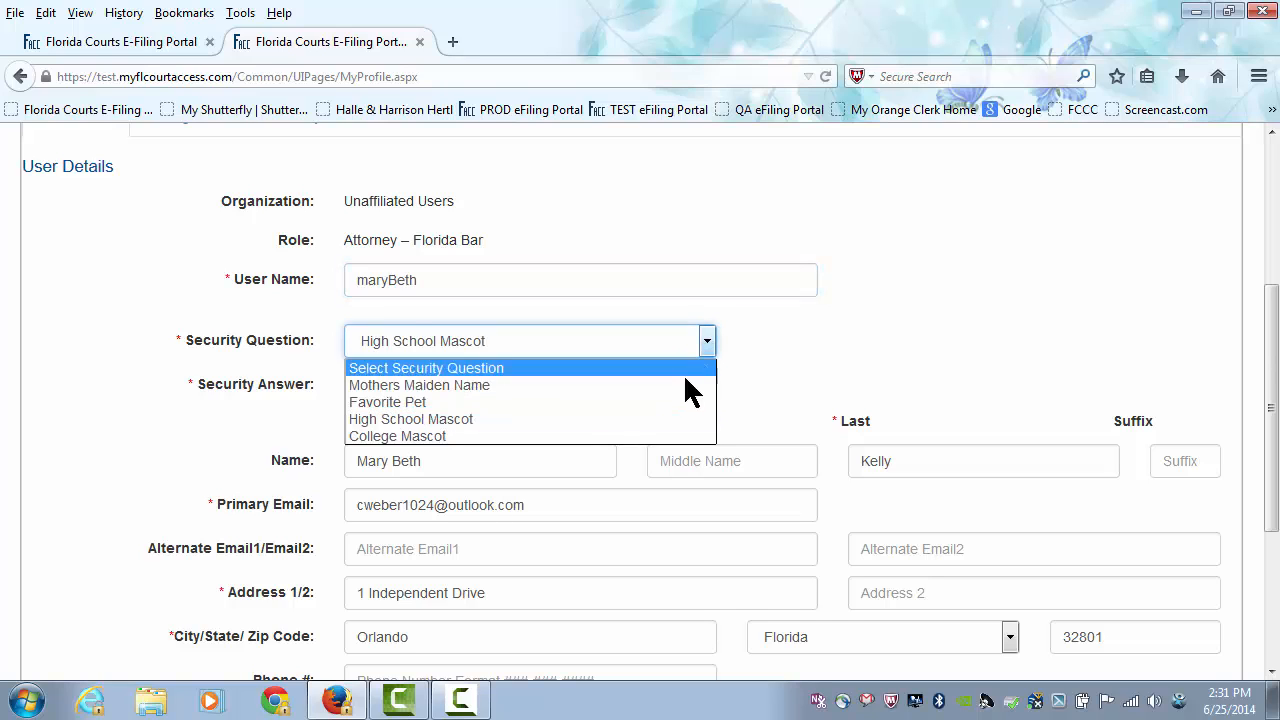
left_click(410, 420)
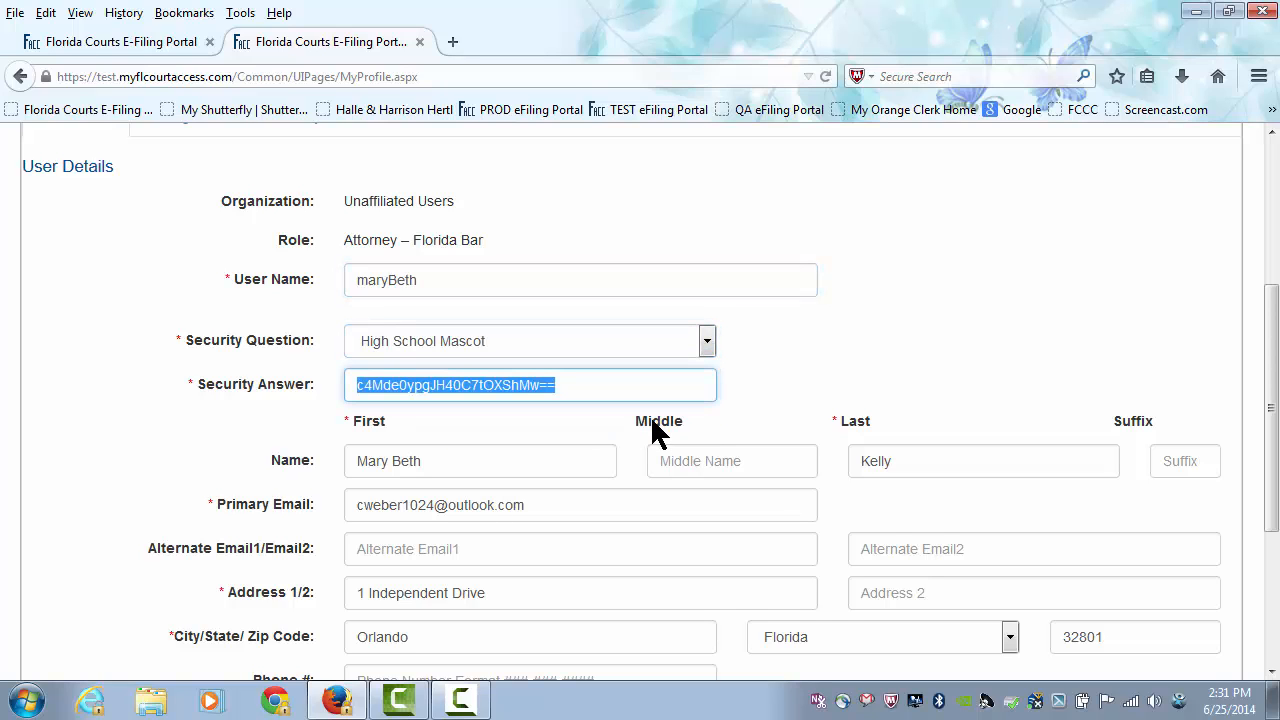
type("ho")
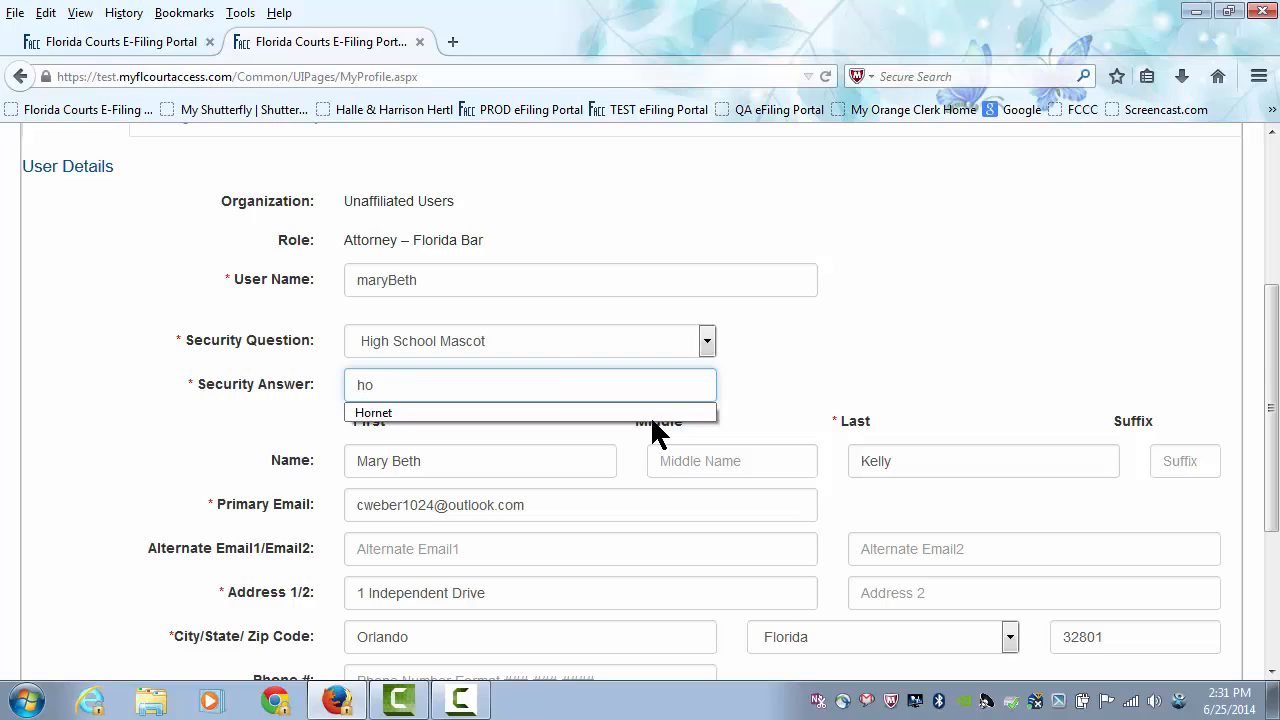
left_click(372, 412)
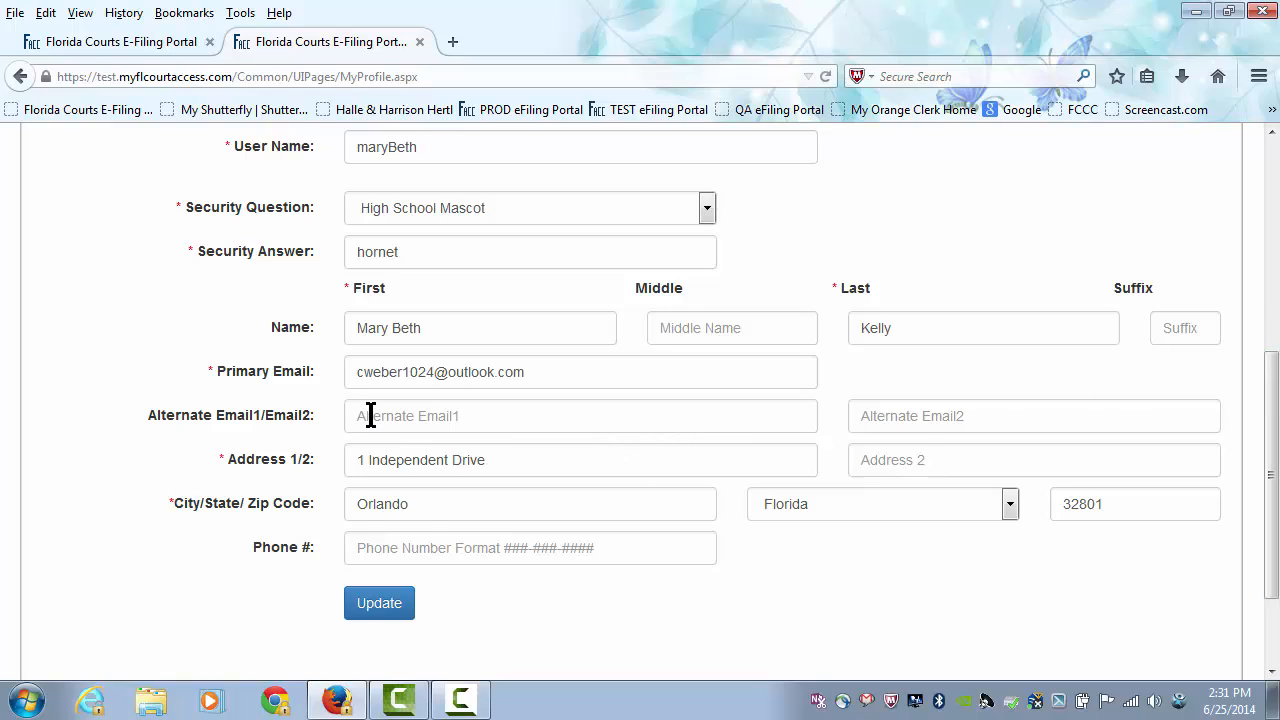
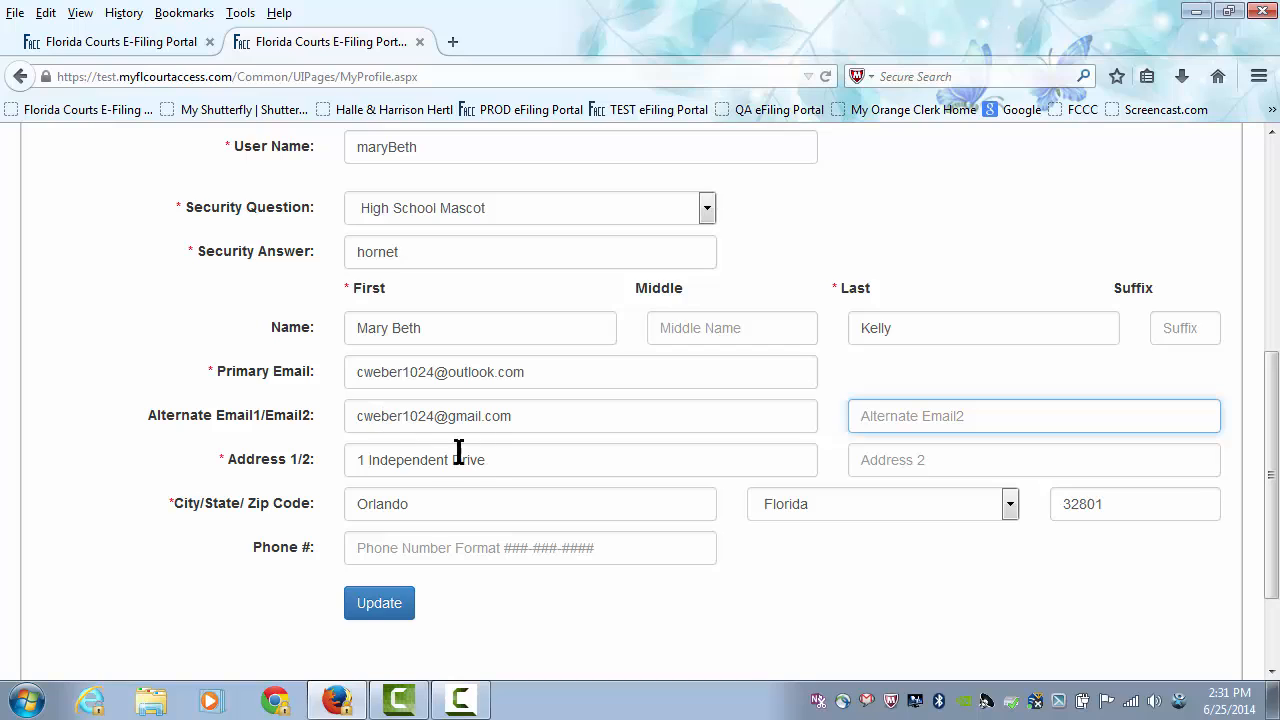
left_click(580, 458)
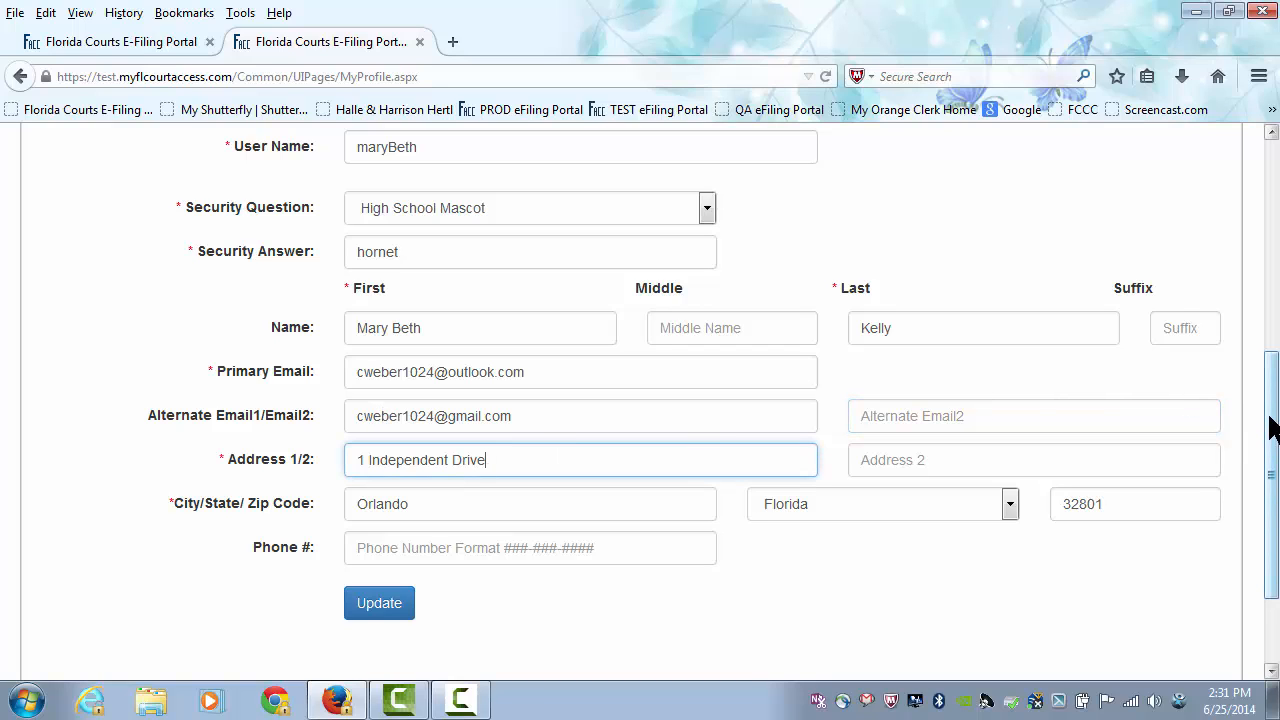
scroll("down", 3)
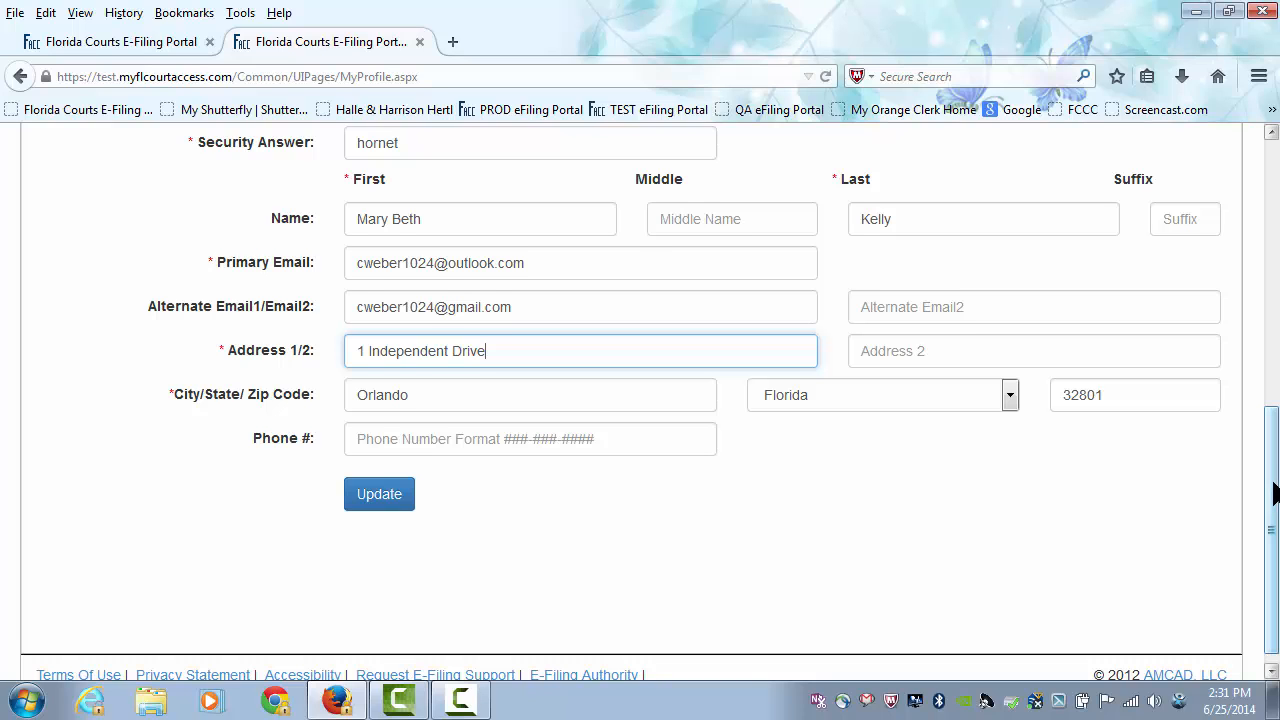
scroll("up", 3)
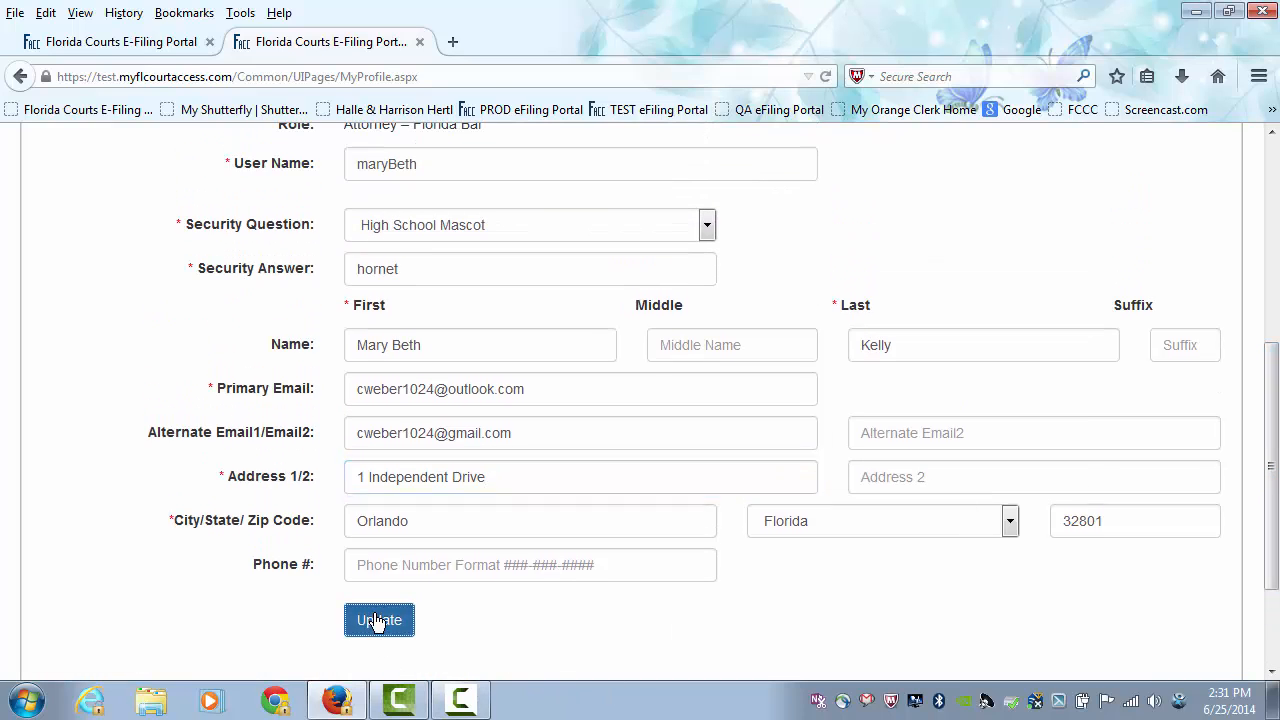
Update the user details and acknowledge the 'updated successfully' message.
left_click(380, 620)
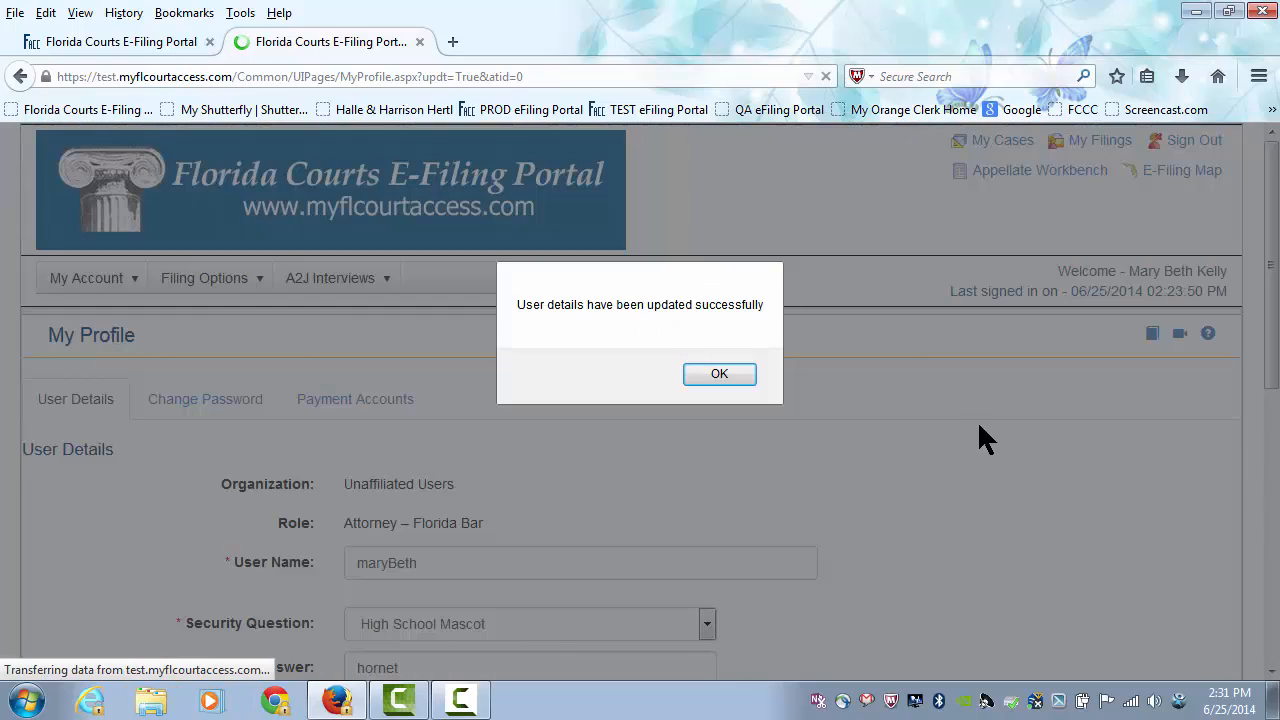
mouse_move(600, 390)
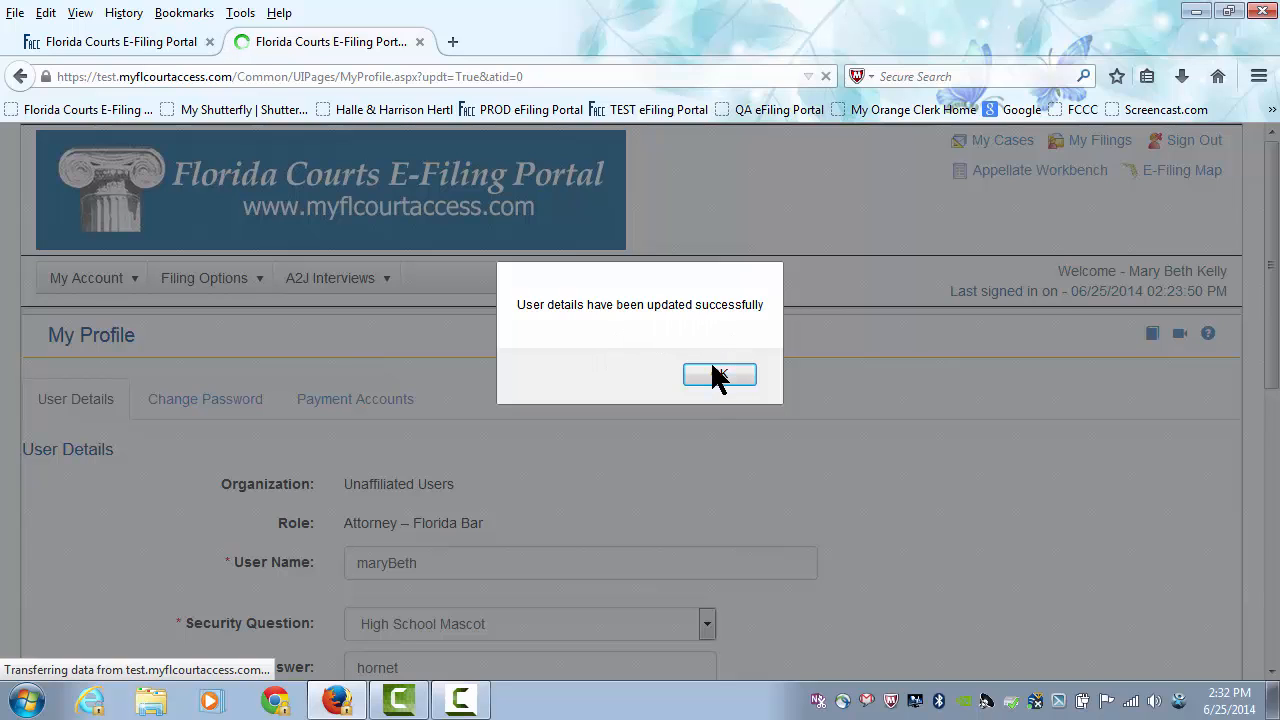
left_click(720, 374)
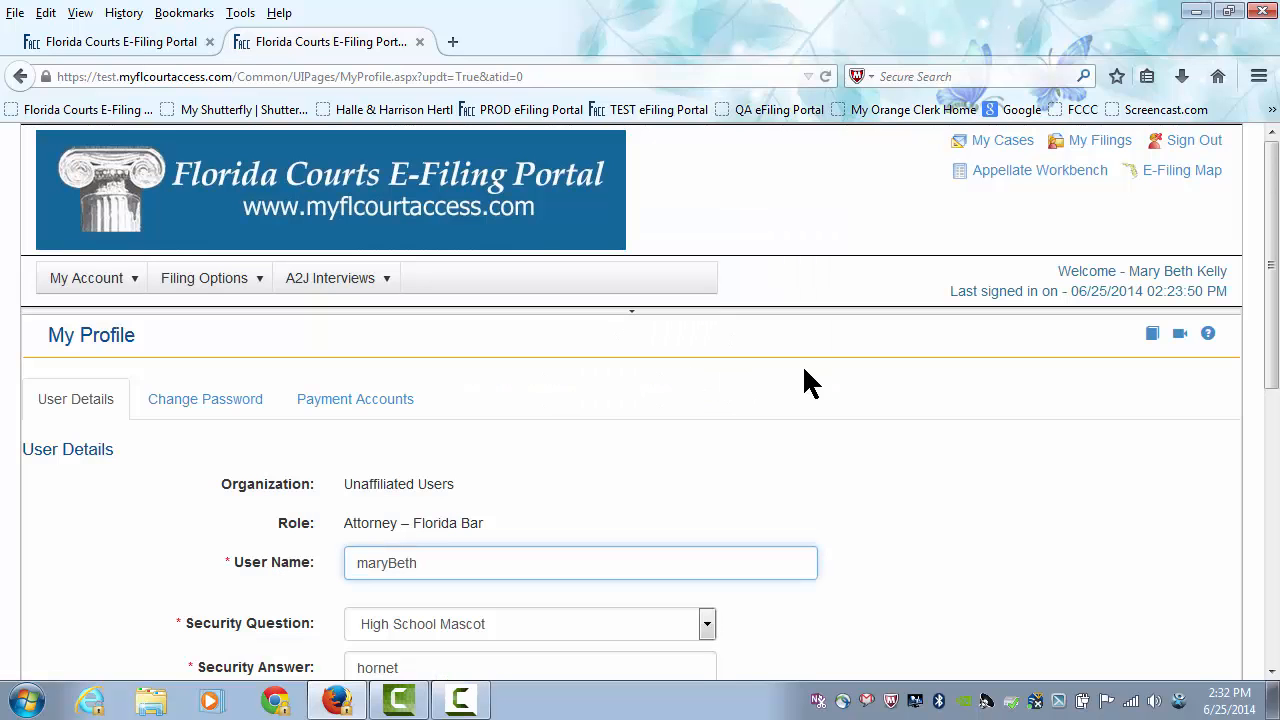
scroll("down", 3)
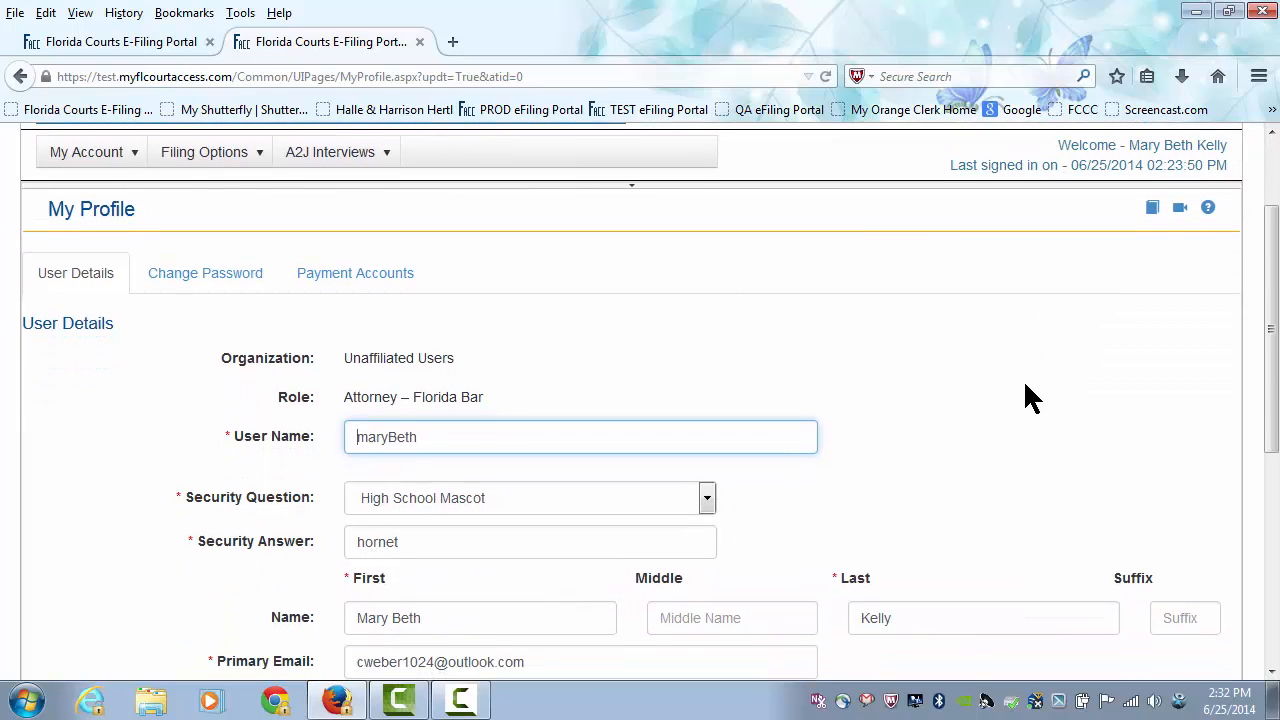
In Change Password, enter the current and new passwords twice and submit the change.
left_click(204, 272)
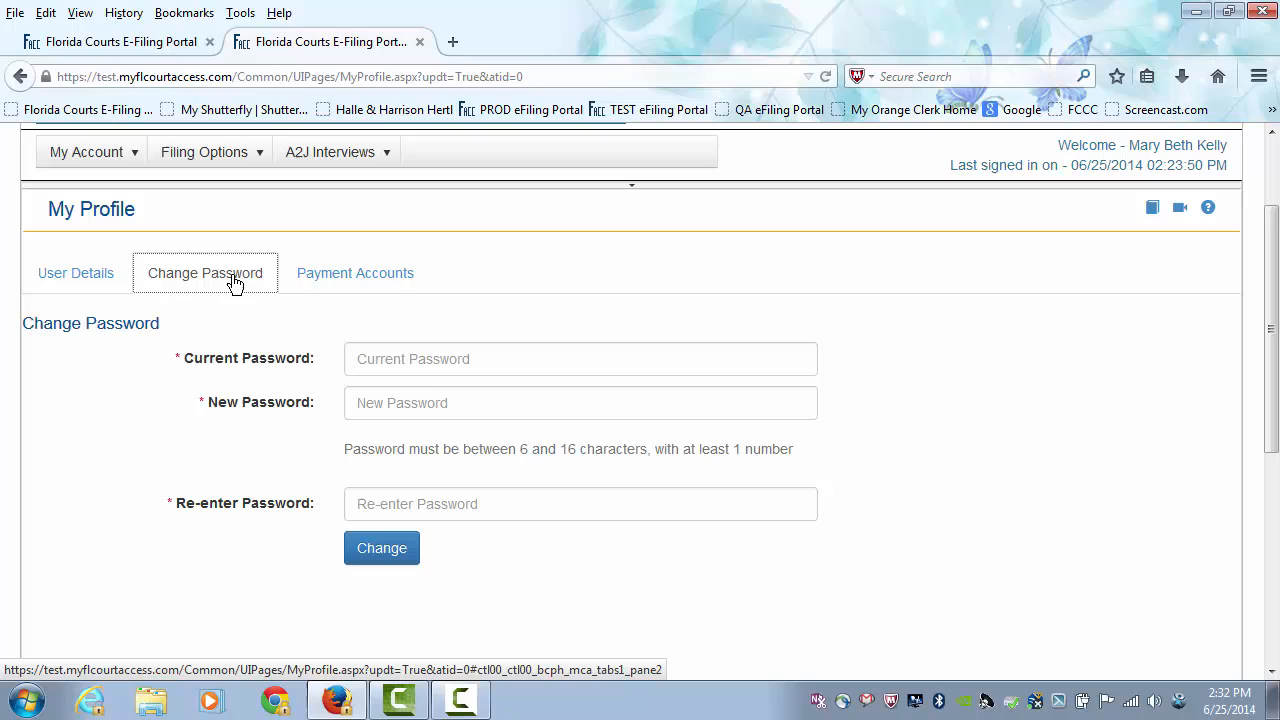
mouse_move(278, 408)
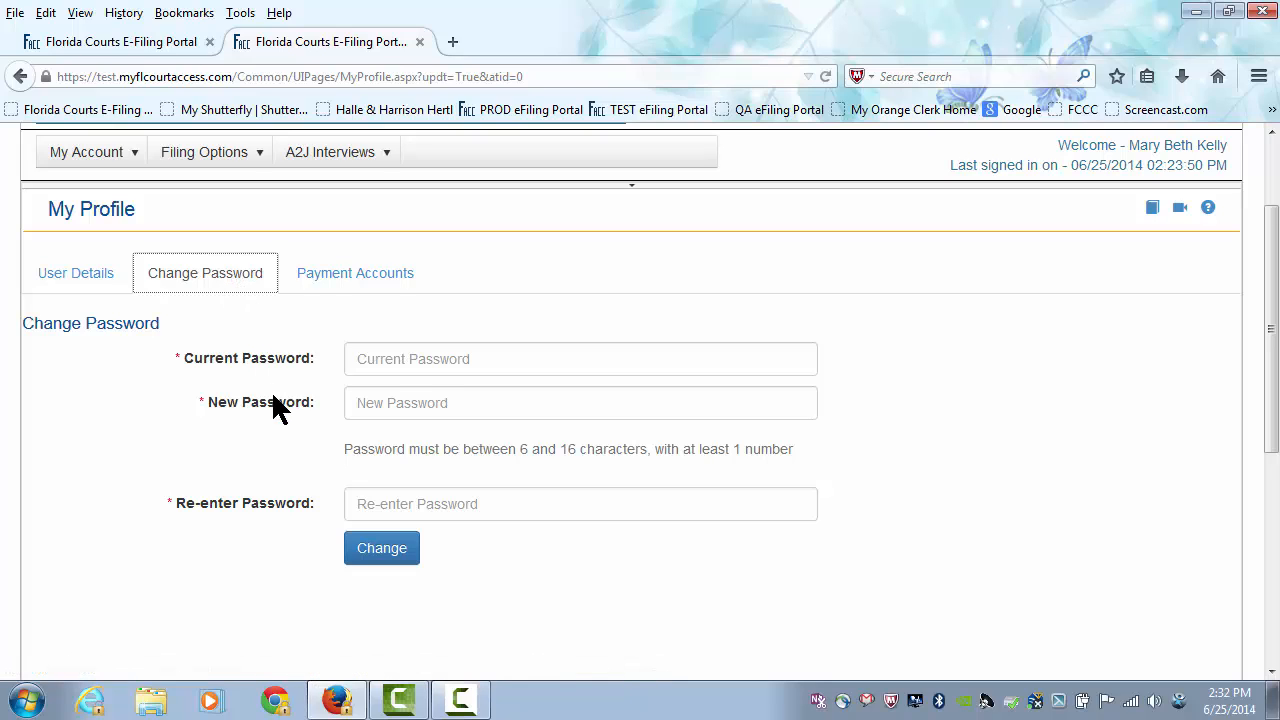
left_click(580, 360)
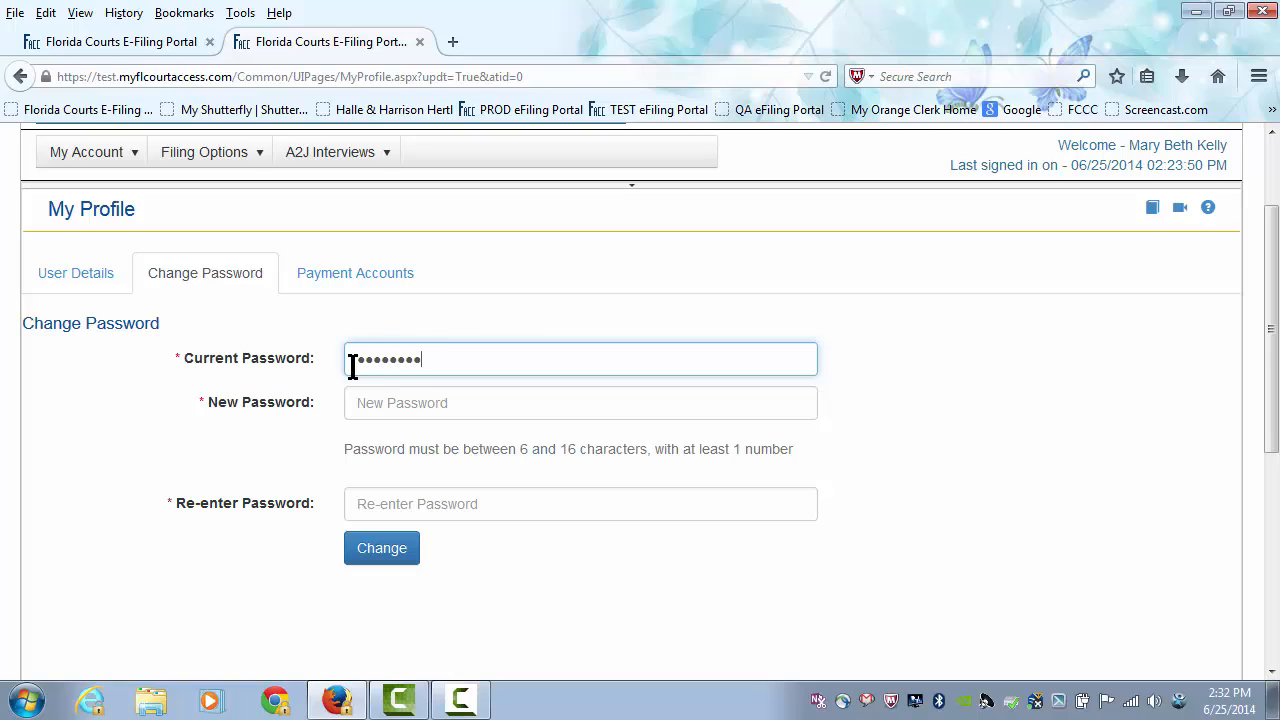
left_click(580, 402)
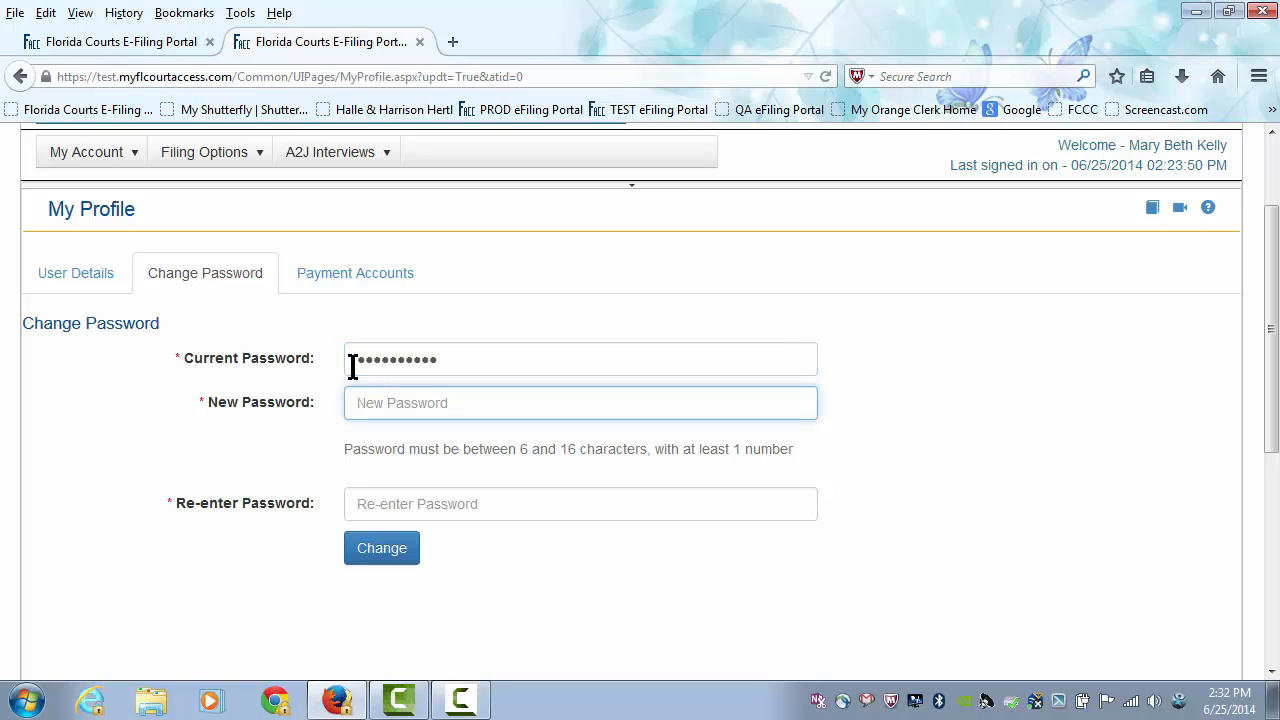
type("•••••")
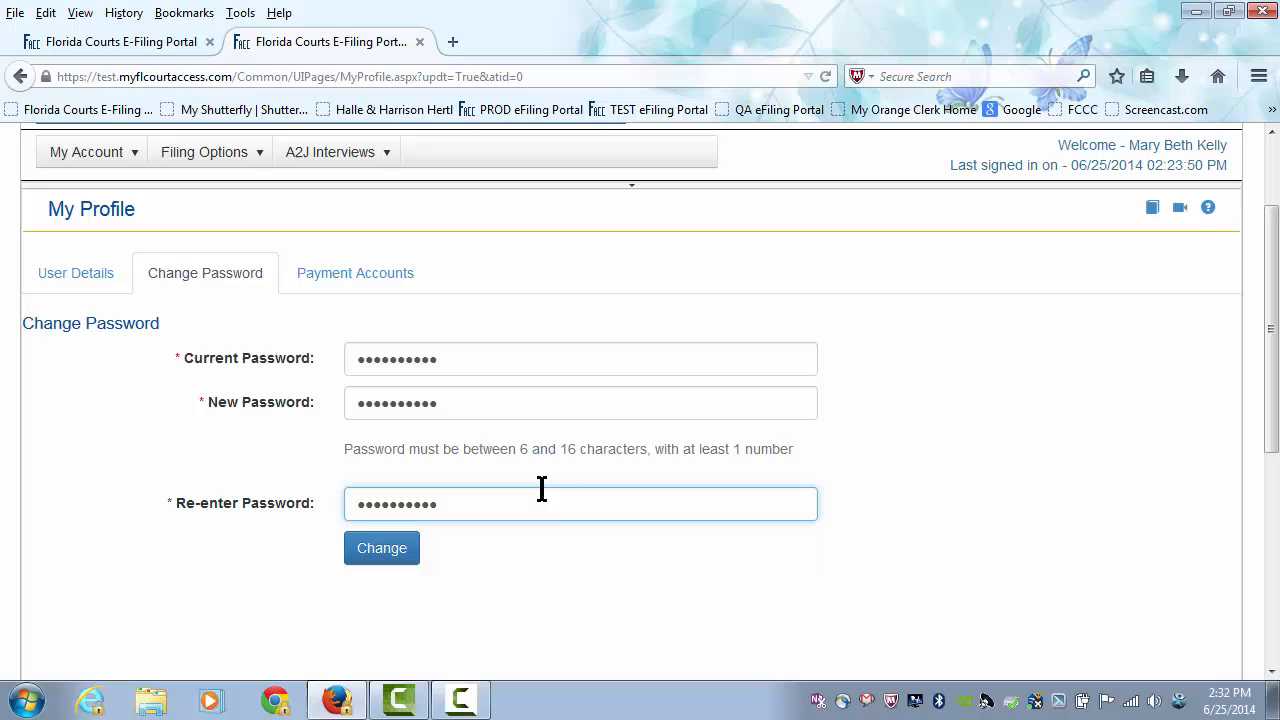
mouse_move(584, 480)
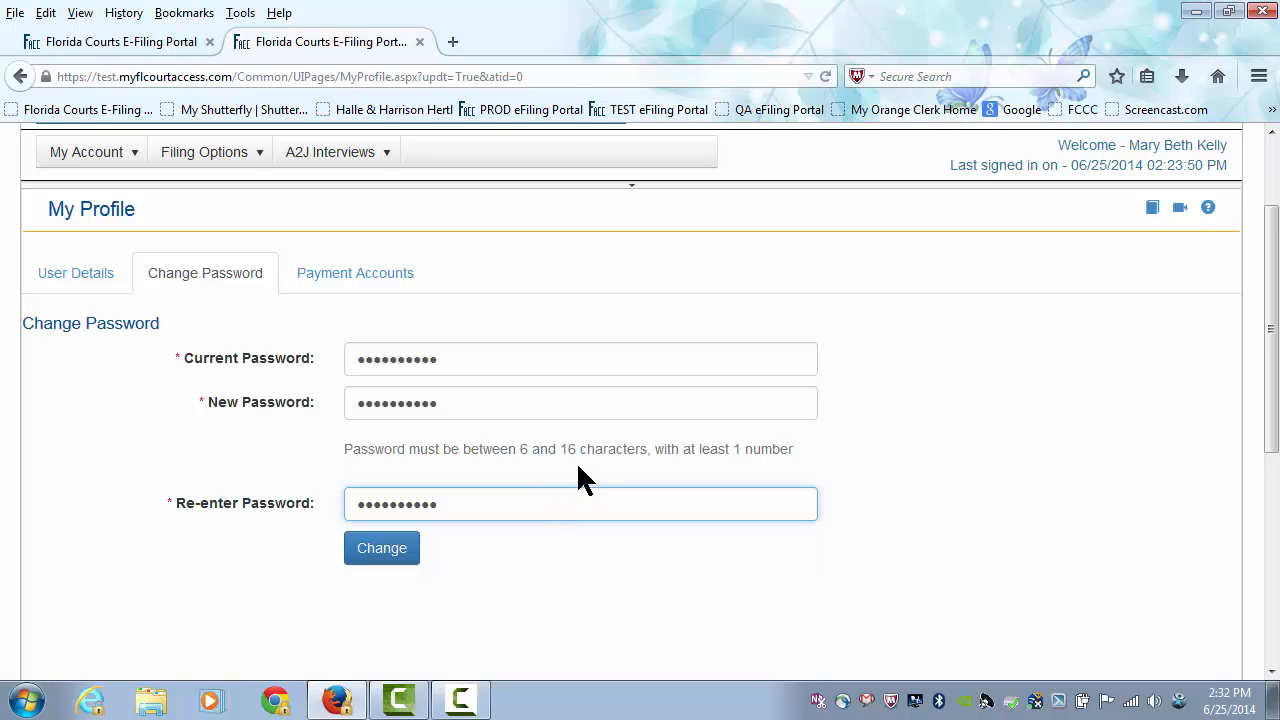
type("•")
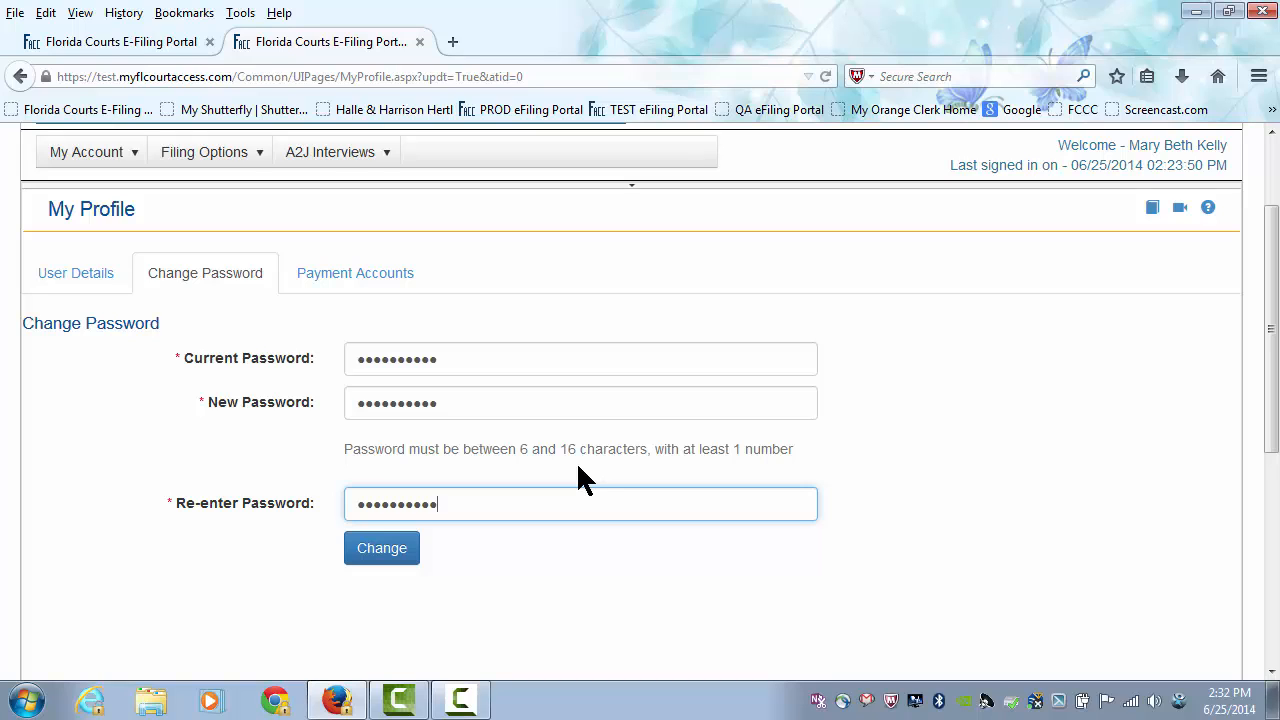
left_click(380, 548)
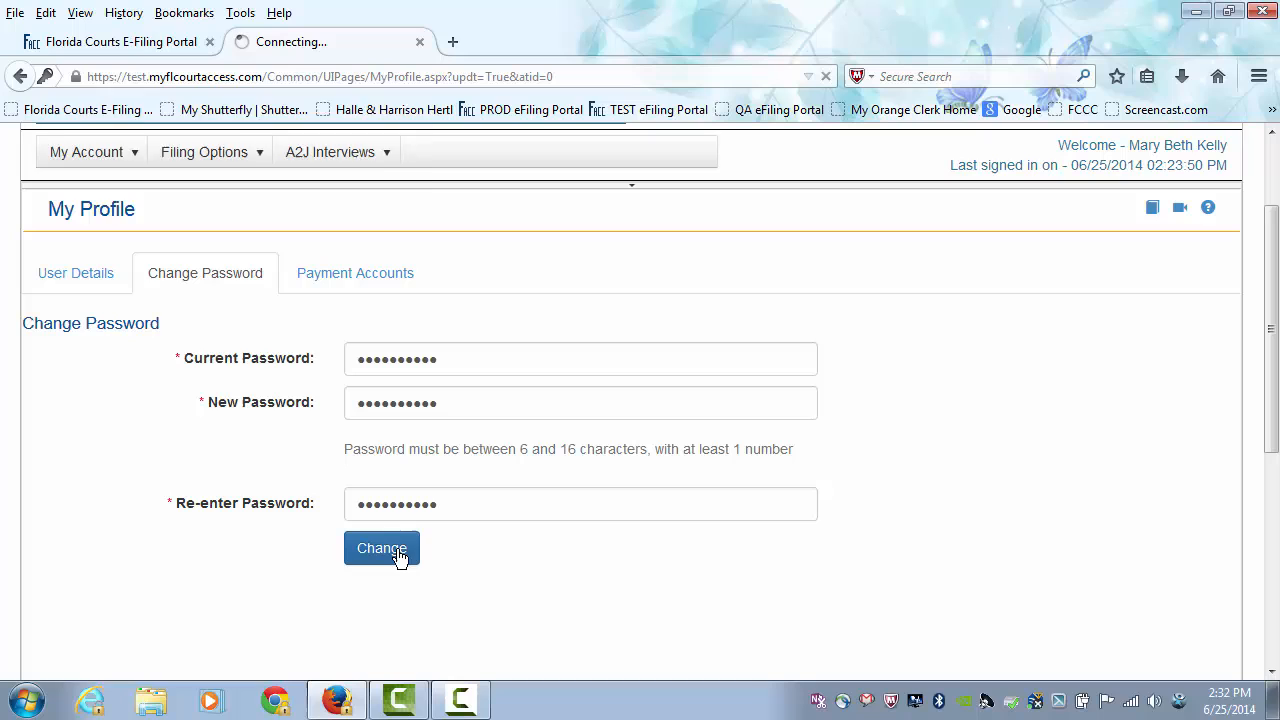
Acknowledge the 'Password has been changed successfully' confirmation.
left_click(380, 548)
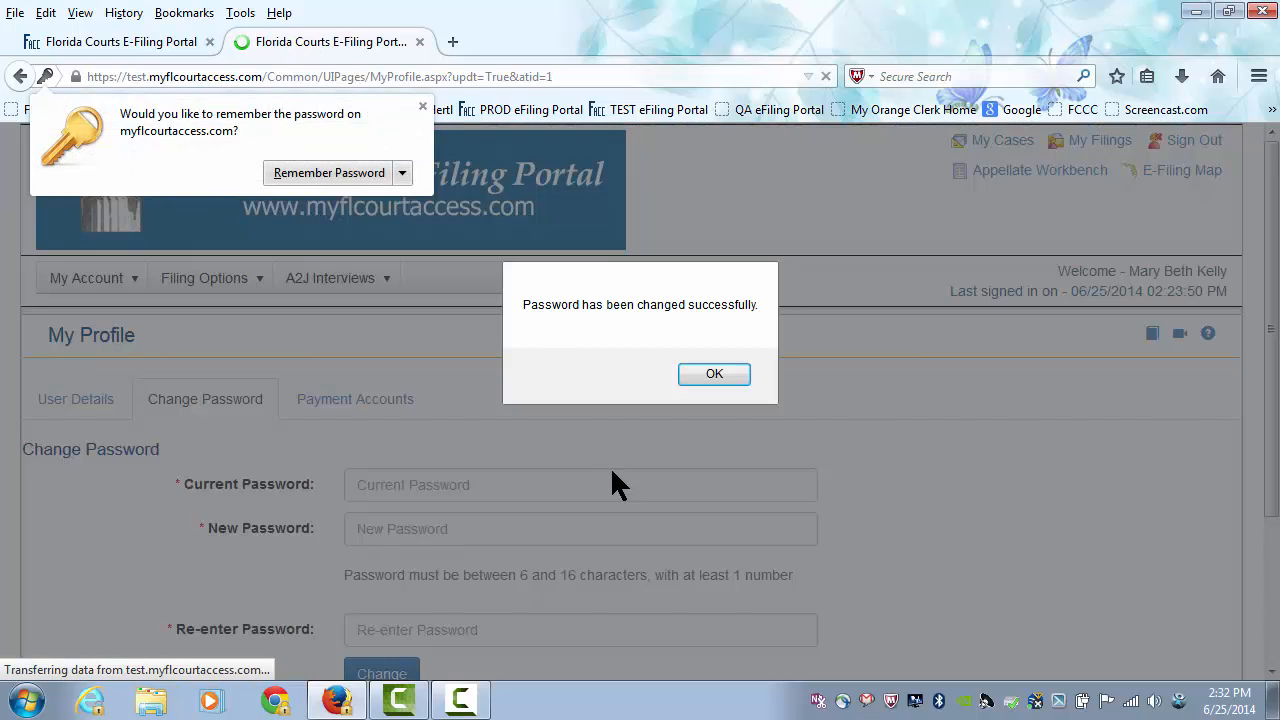
mouse_move(650, 340)
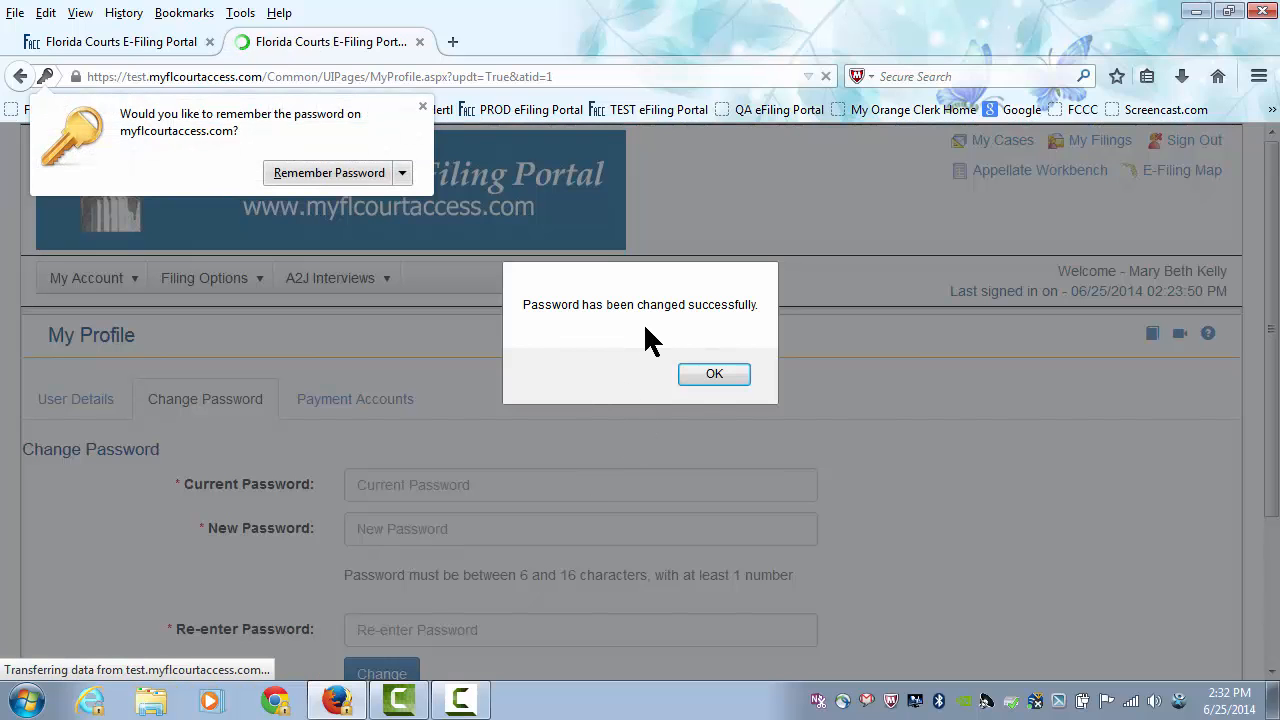
left_click(714, 374)
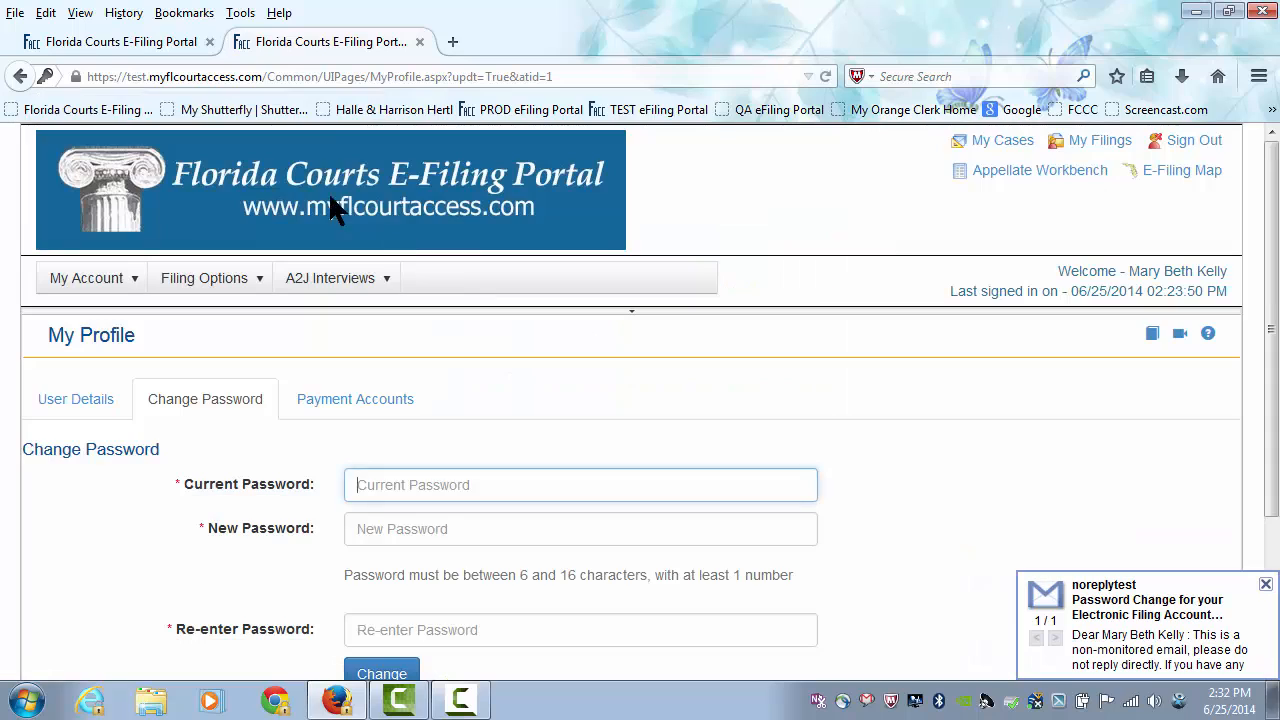
mouse_move(500, 336)
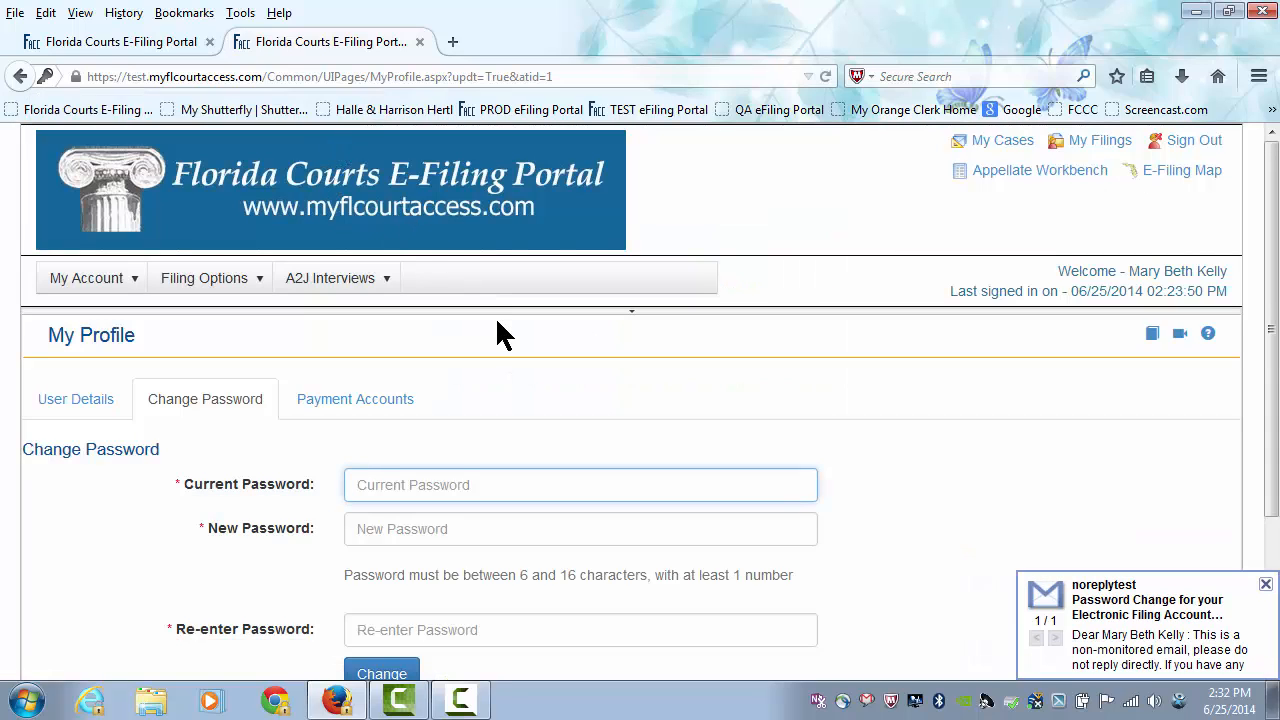
mouse_move(1164, 616)
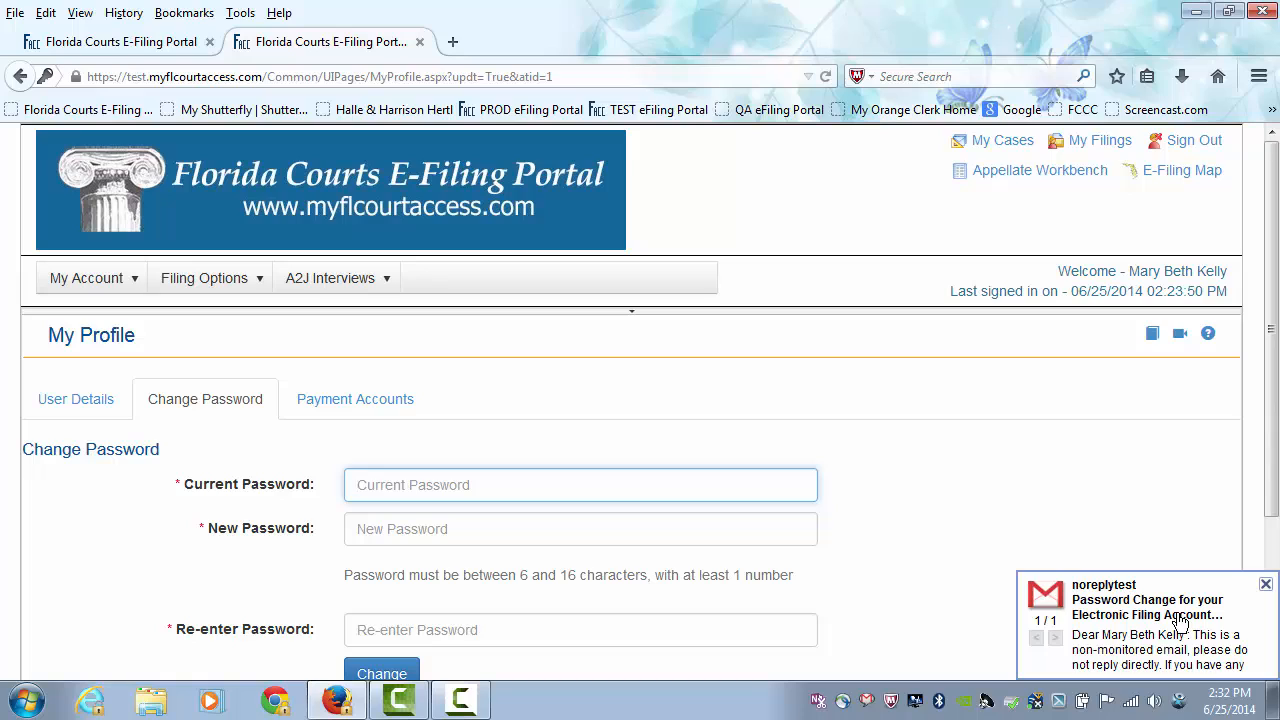
left_click(580, 486)
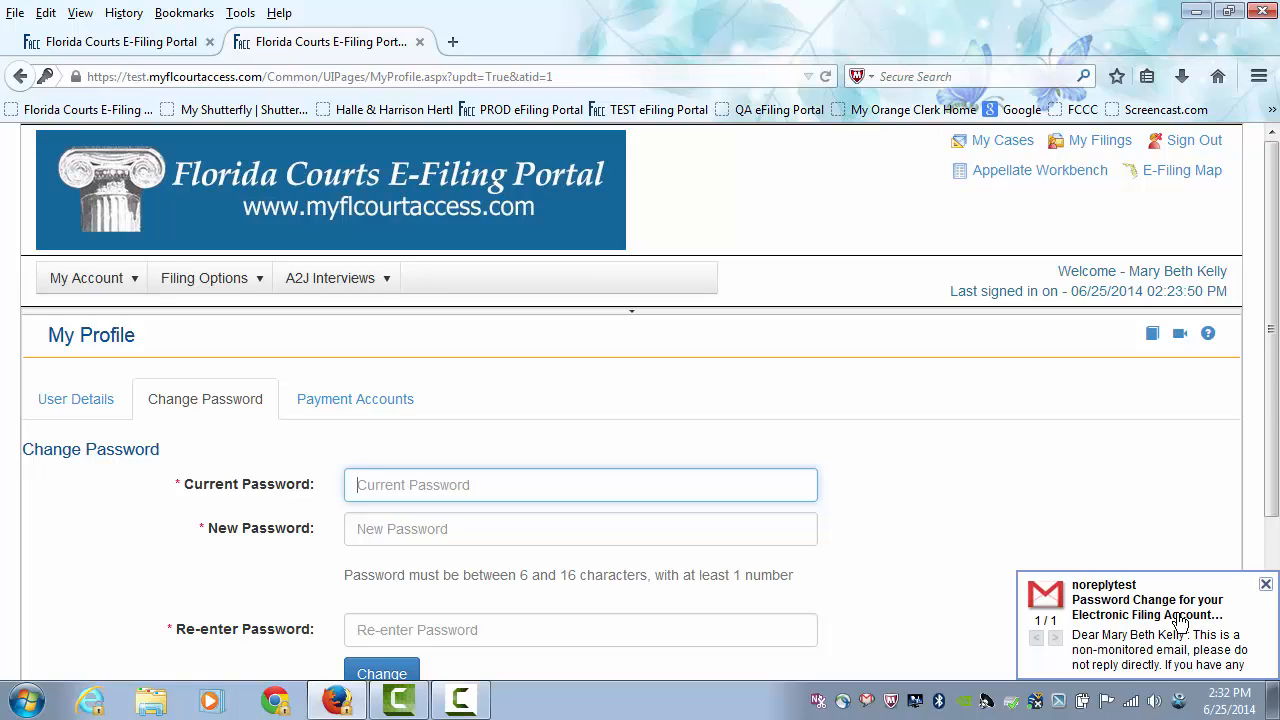
mouse_move(950, 496)
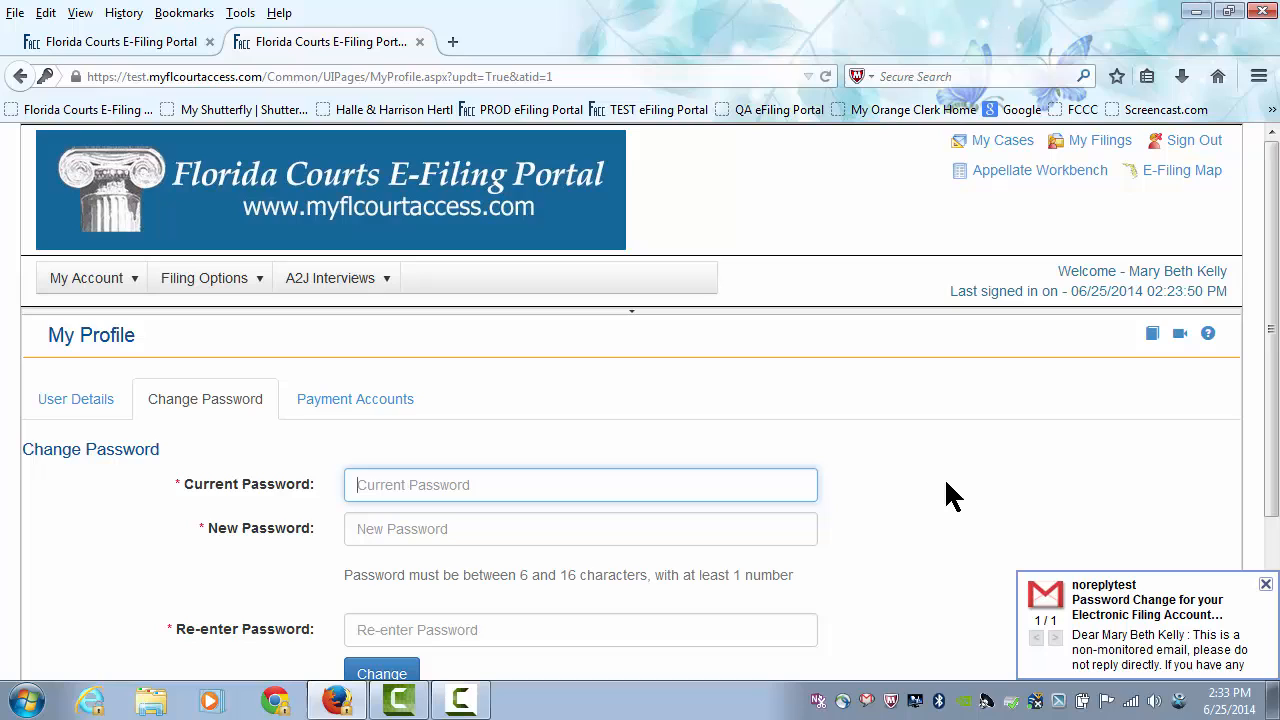
mouse_move(76, 400)
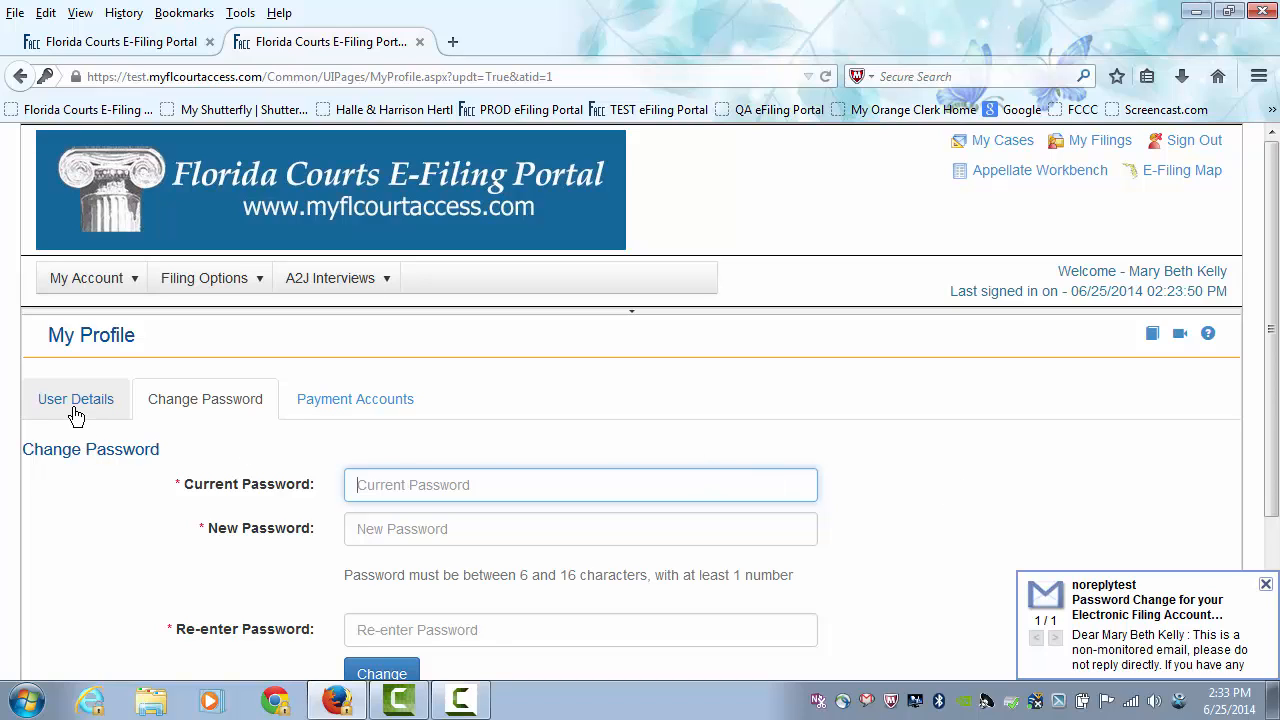
Review the User Details showing saved security answer, alternate email, address and city.
left_click(76, 400)
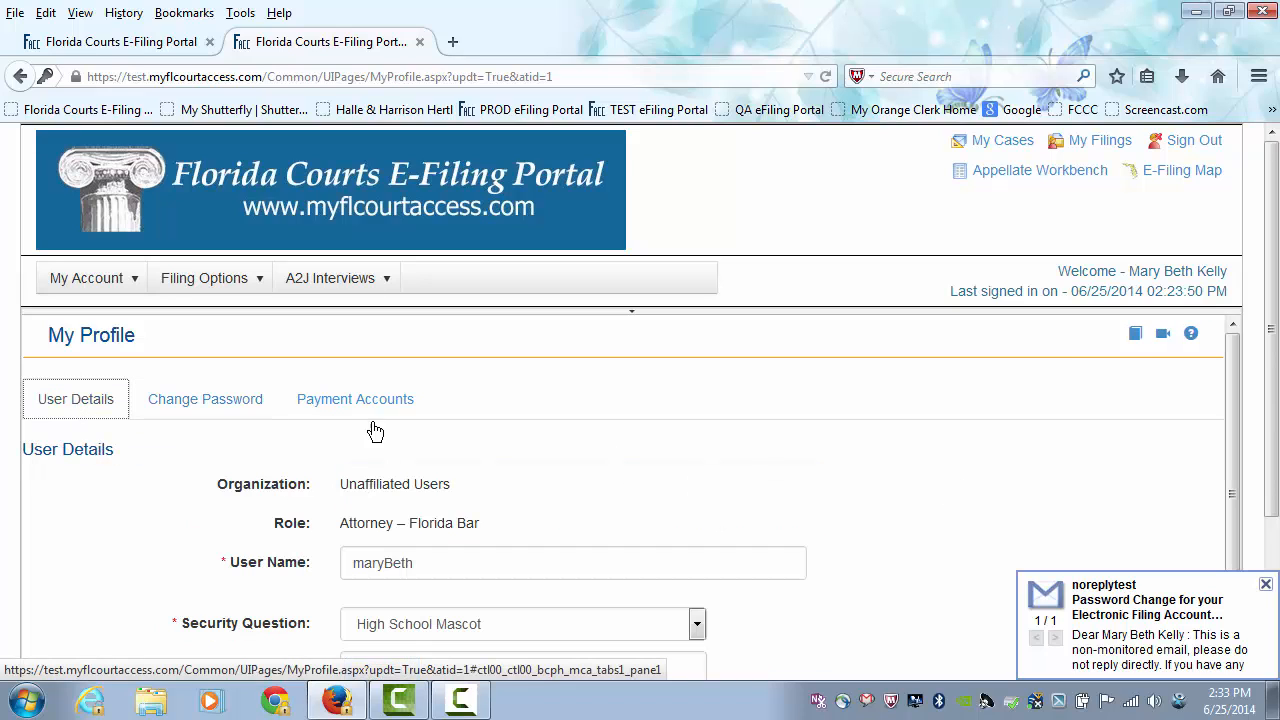
scroll("down", 3)
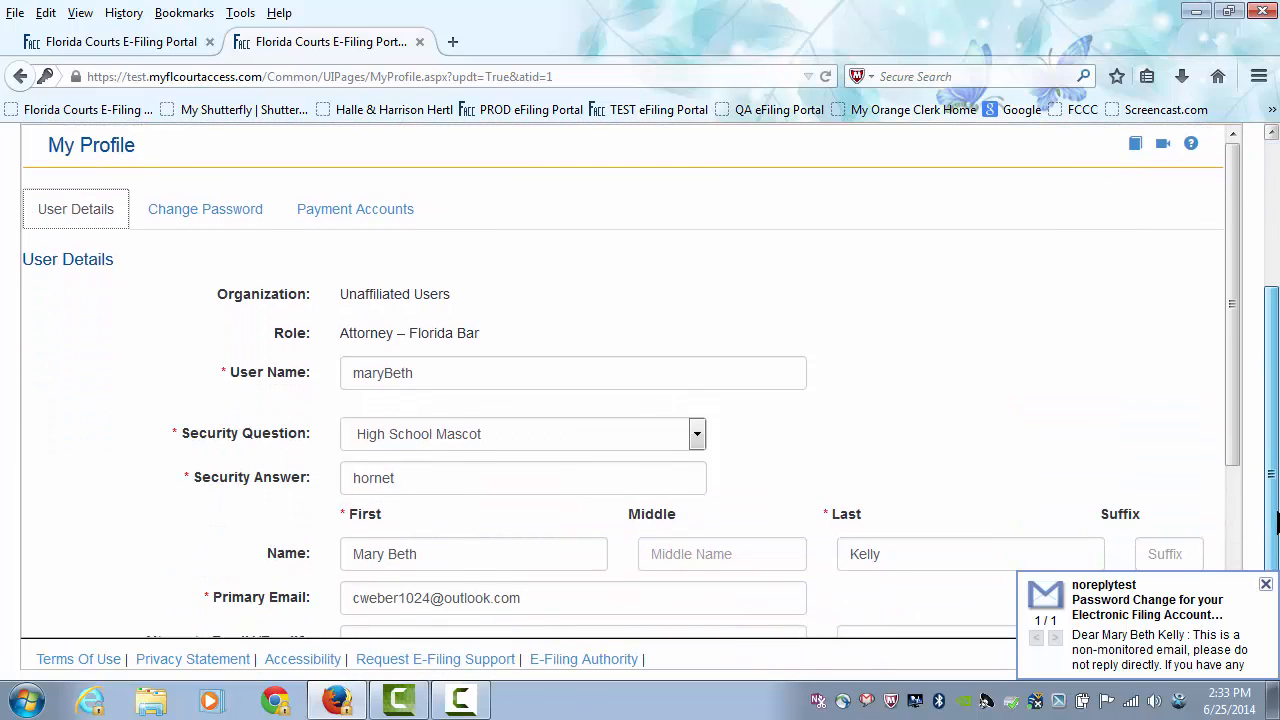
left_click(1264, 584)
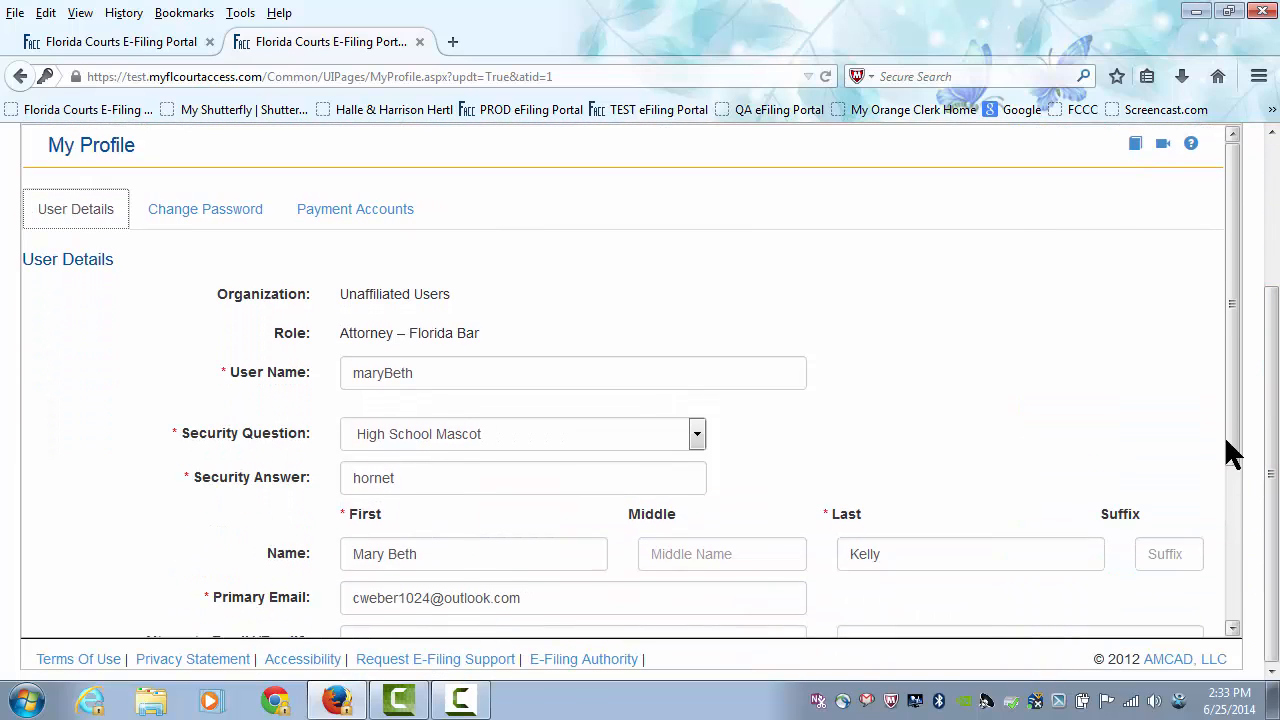
scroll("down", 3)
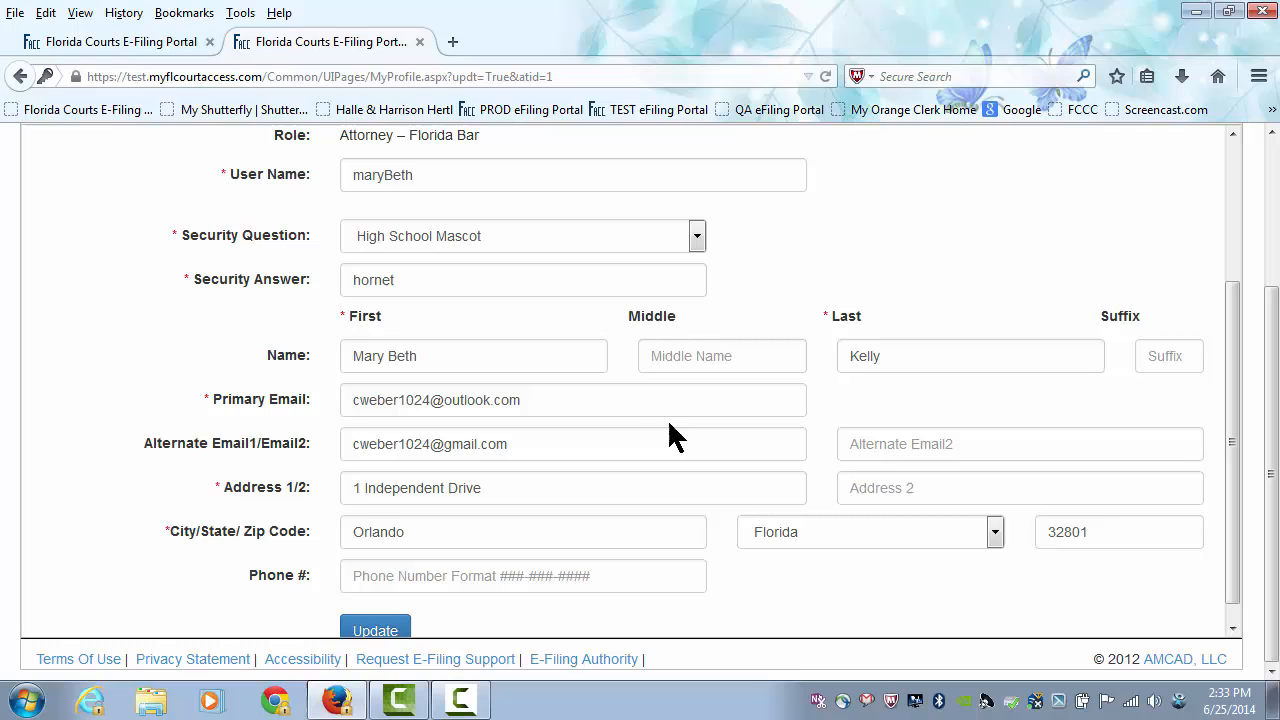
mouse_move(1244, 592)
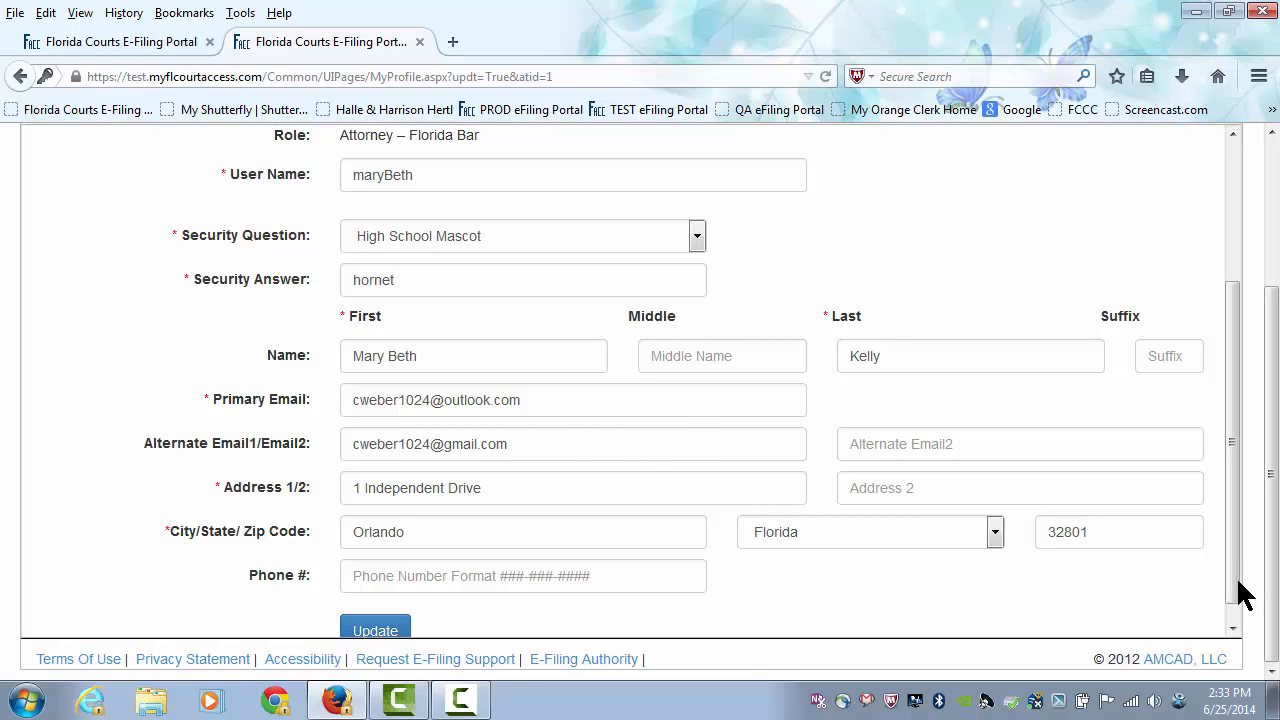
scroll("up", 3)
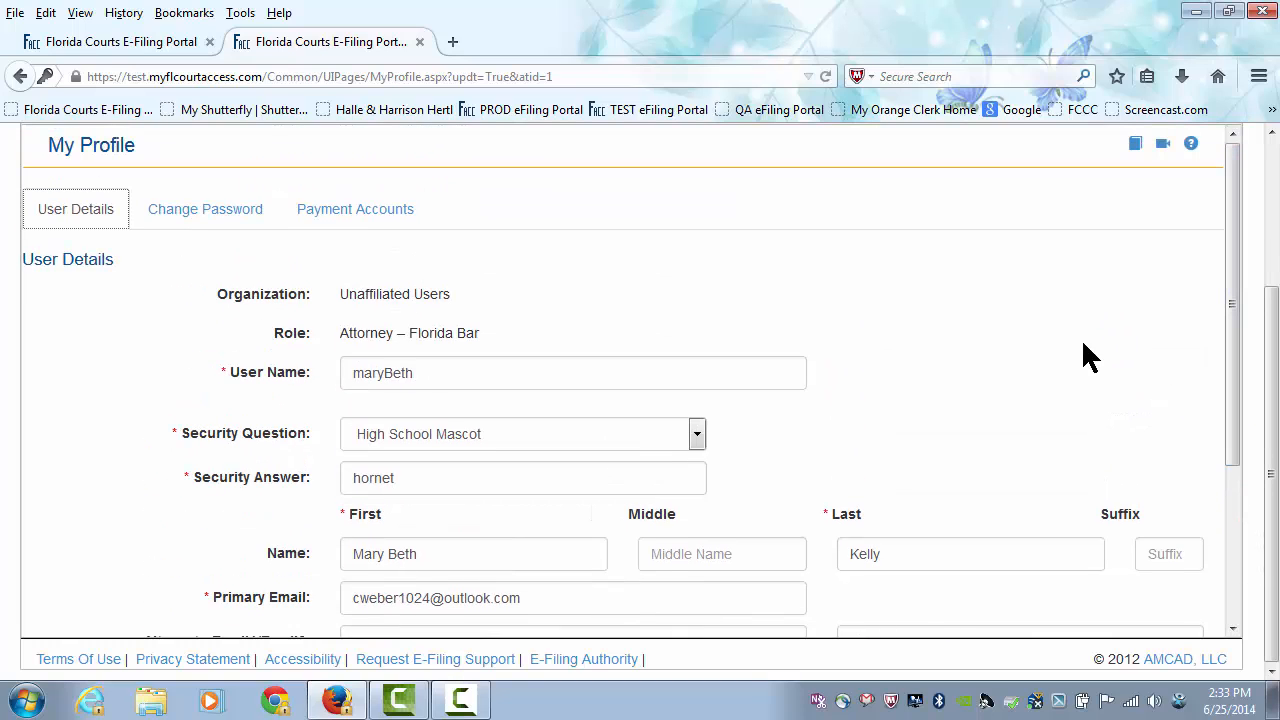
mouse_move(364, 312)
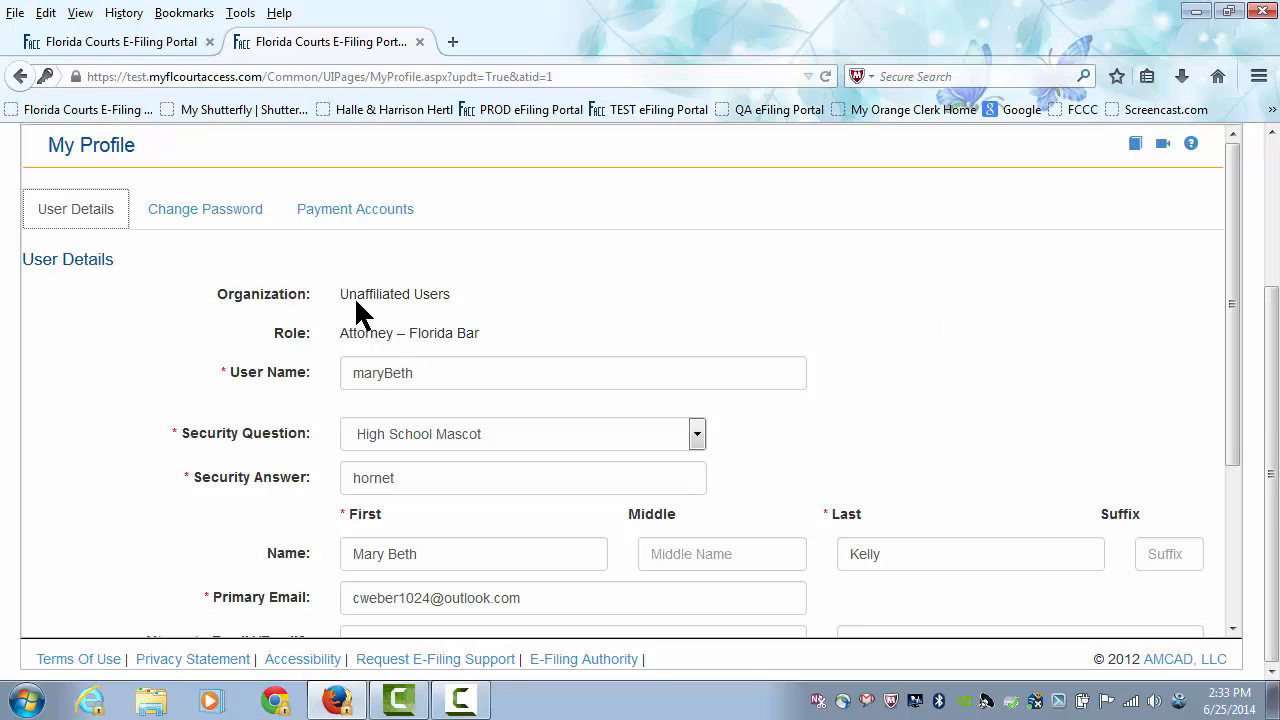
mouse_move(356, 210)
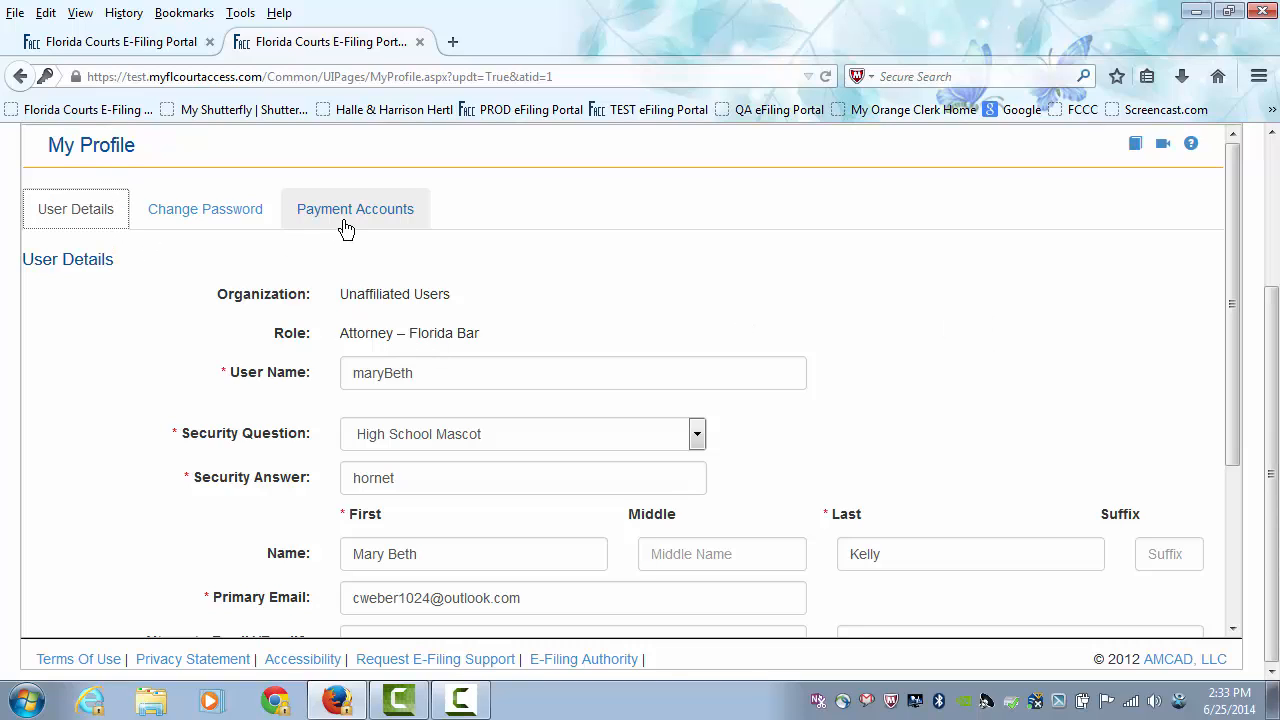
left_click(356, 210)
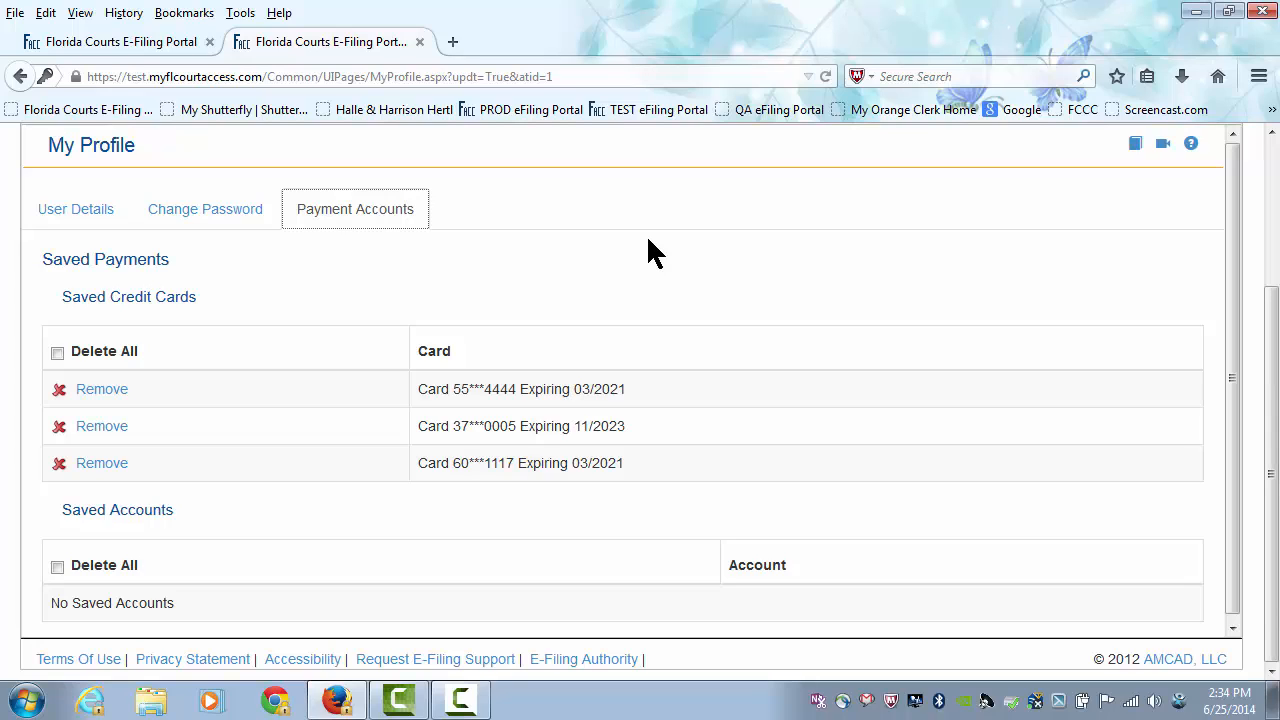
mouse_move(836, 352)
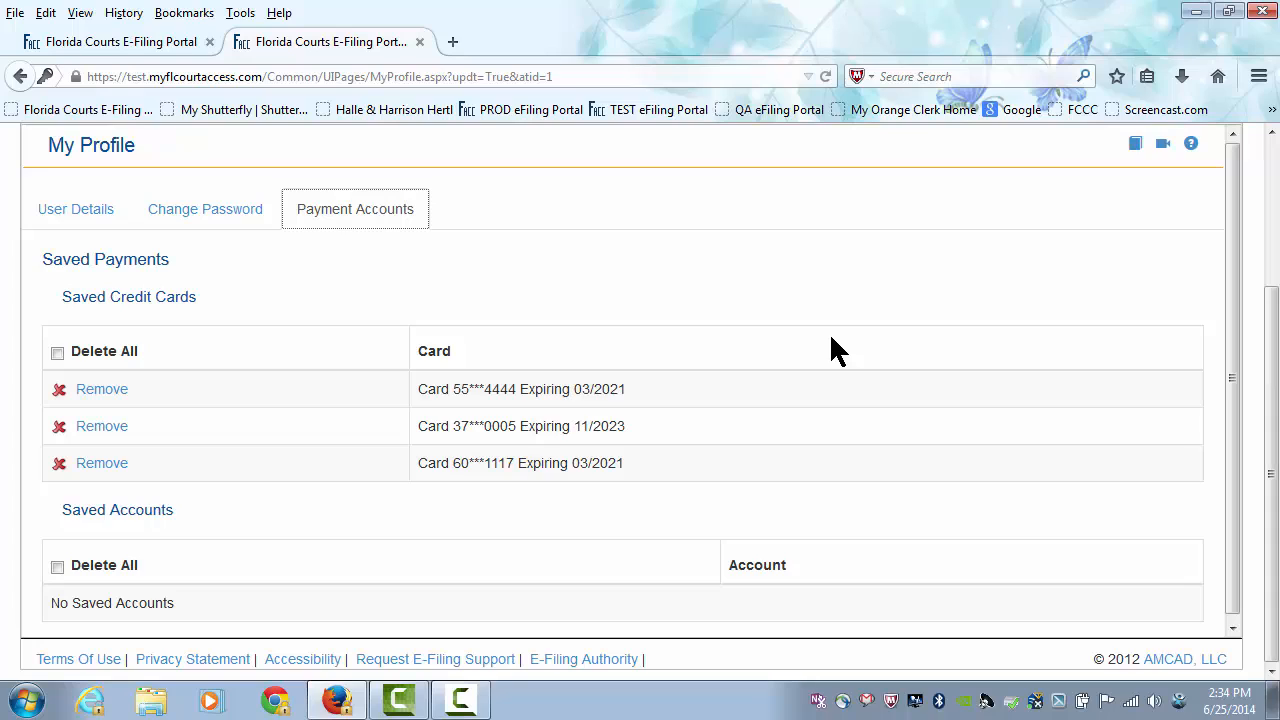
mouse_move(660, 442)
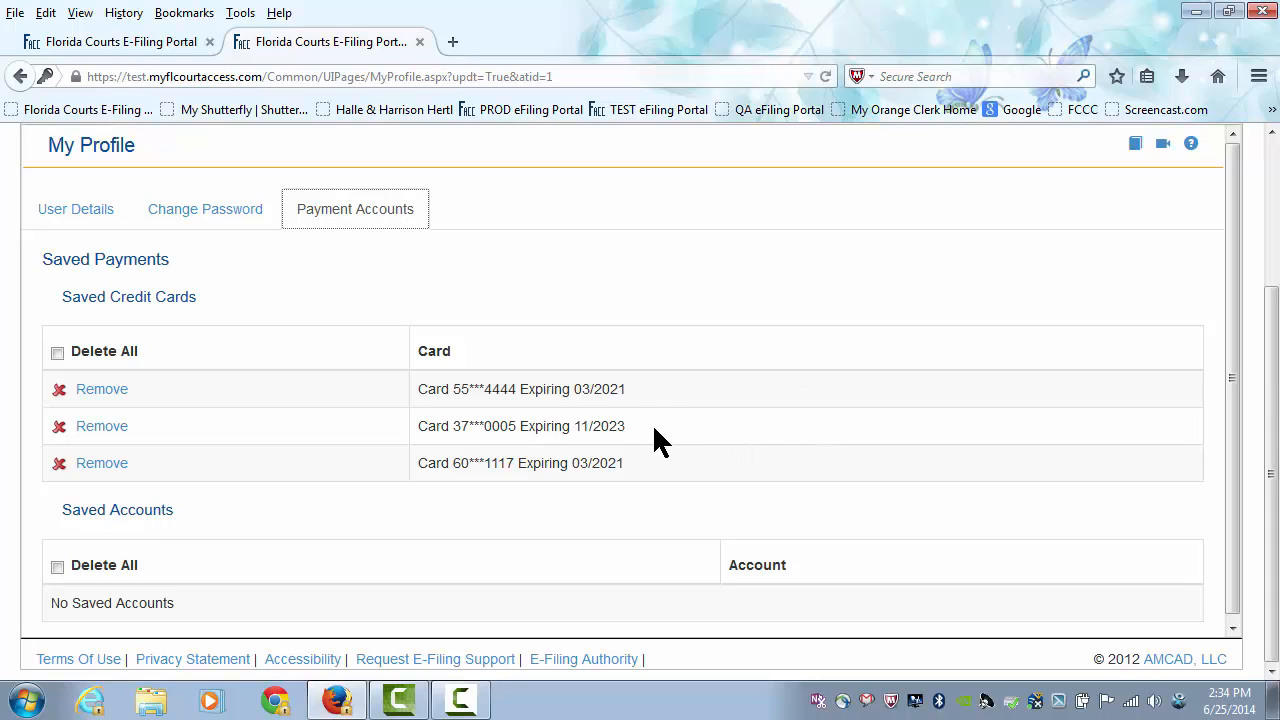
mouse_move(100, 426)
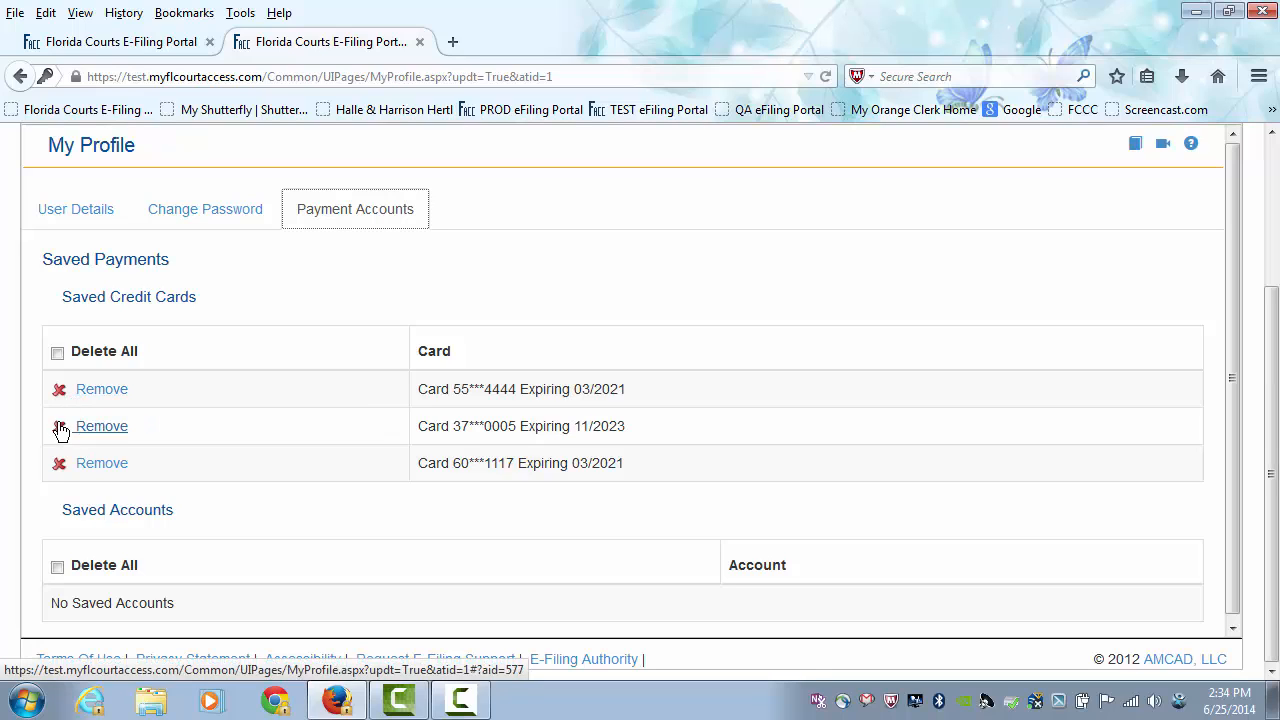
mouse_move(64, 456)
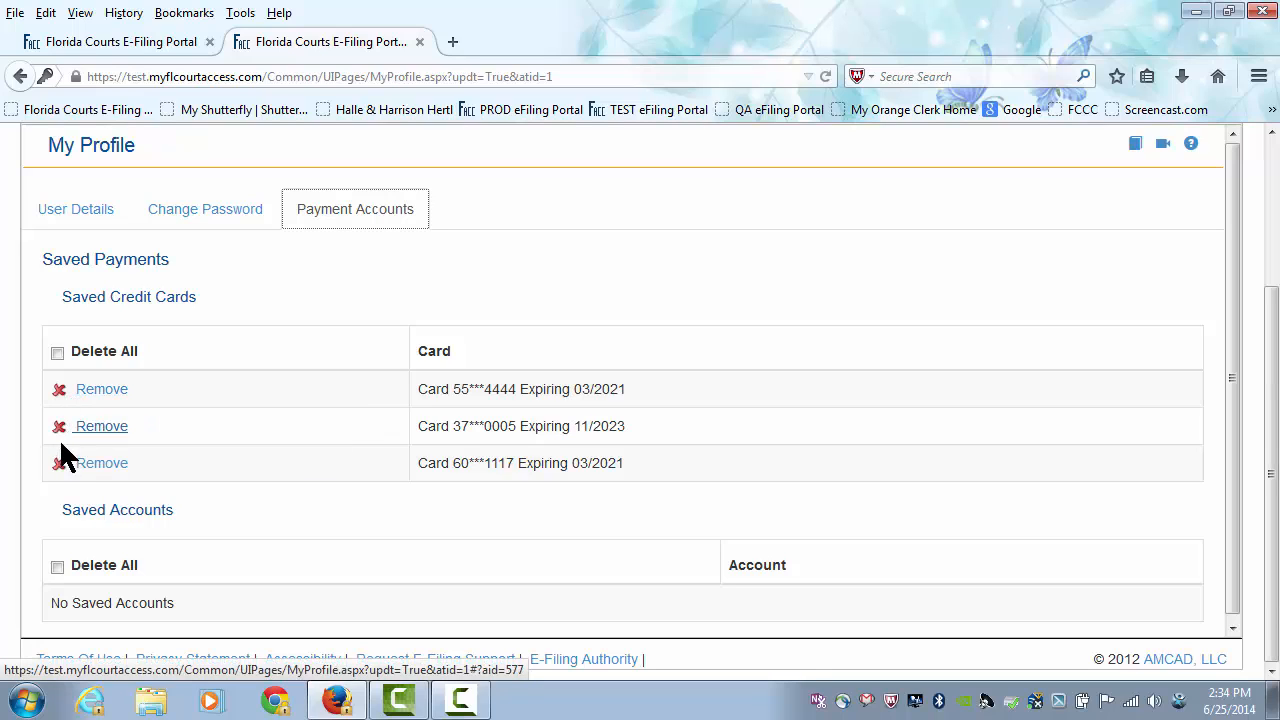
left_click(100, 462)
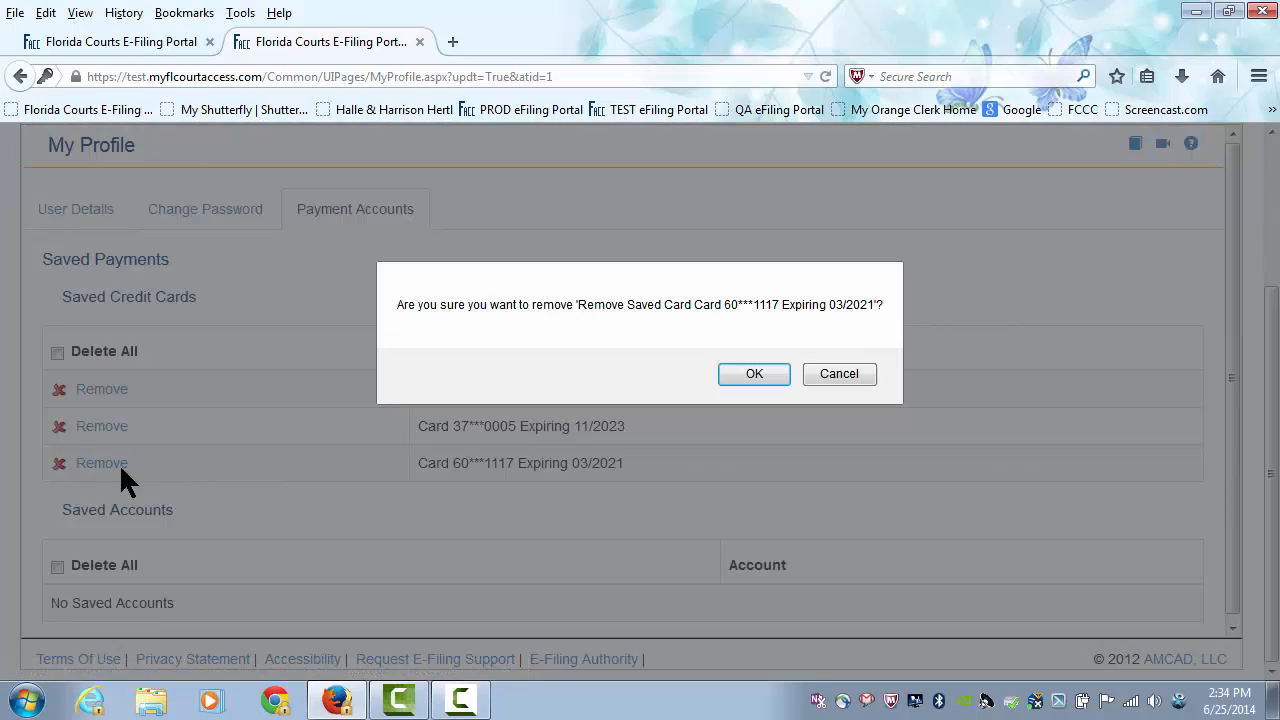
mouse_move(824, 330)
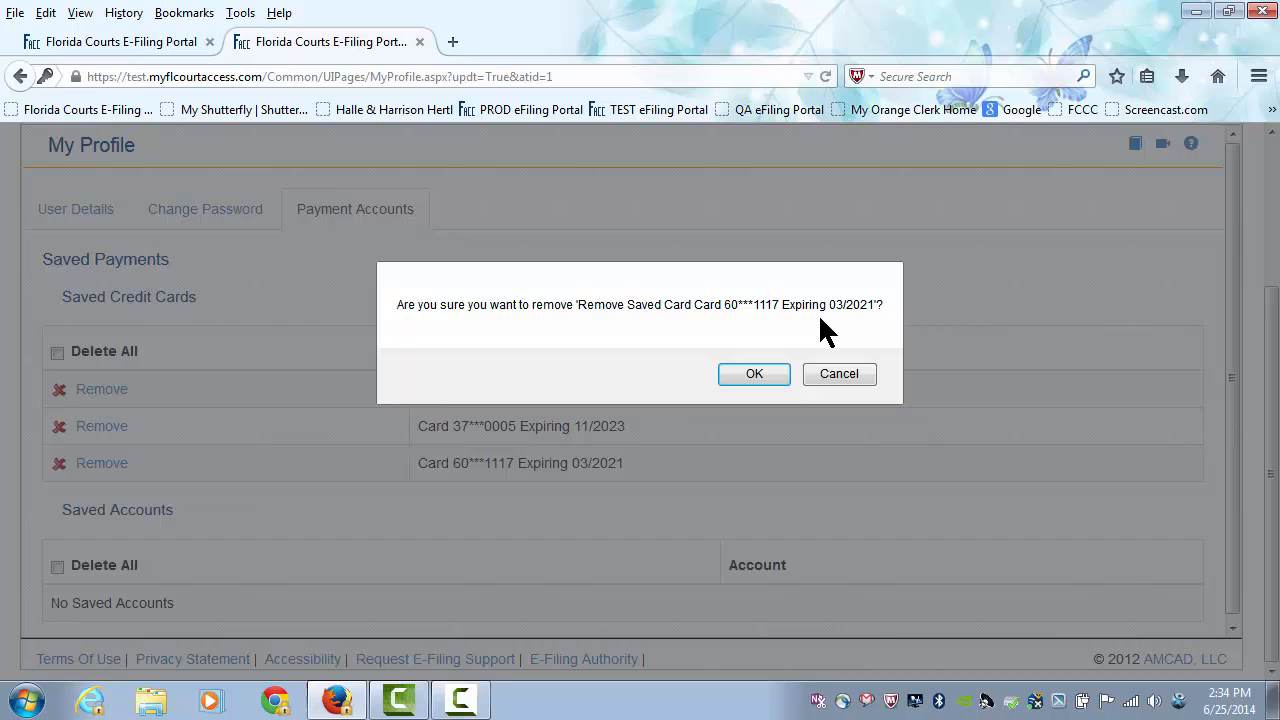
Confirm removing card 60***1117, leaving only the cards ending 4444 and 0005.
left_click(754, 374)
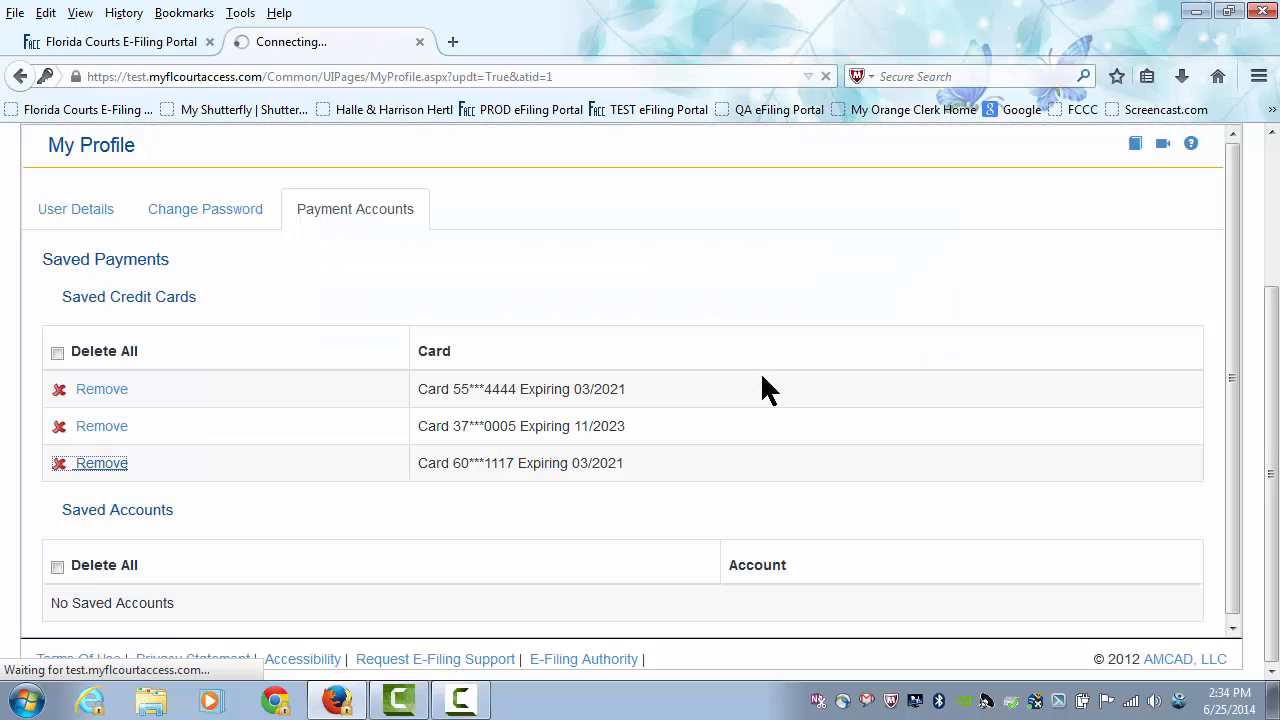
left_click(100, 462)
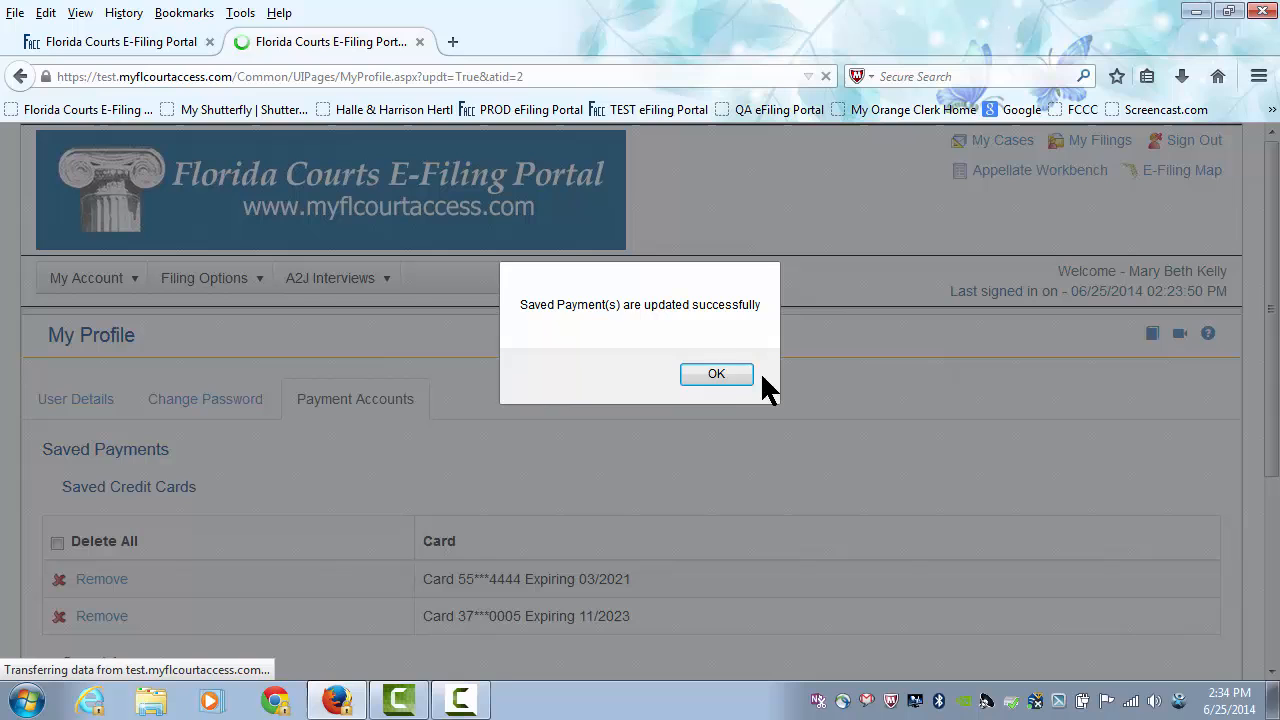
left_click(716, 374)
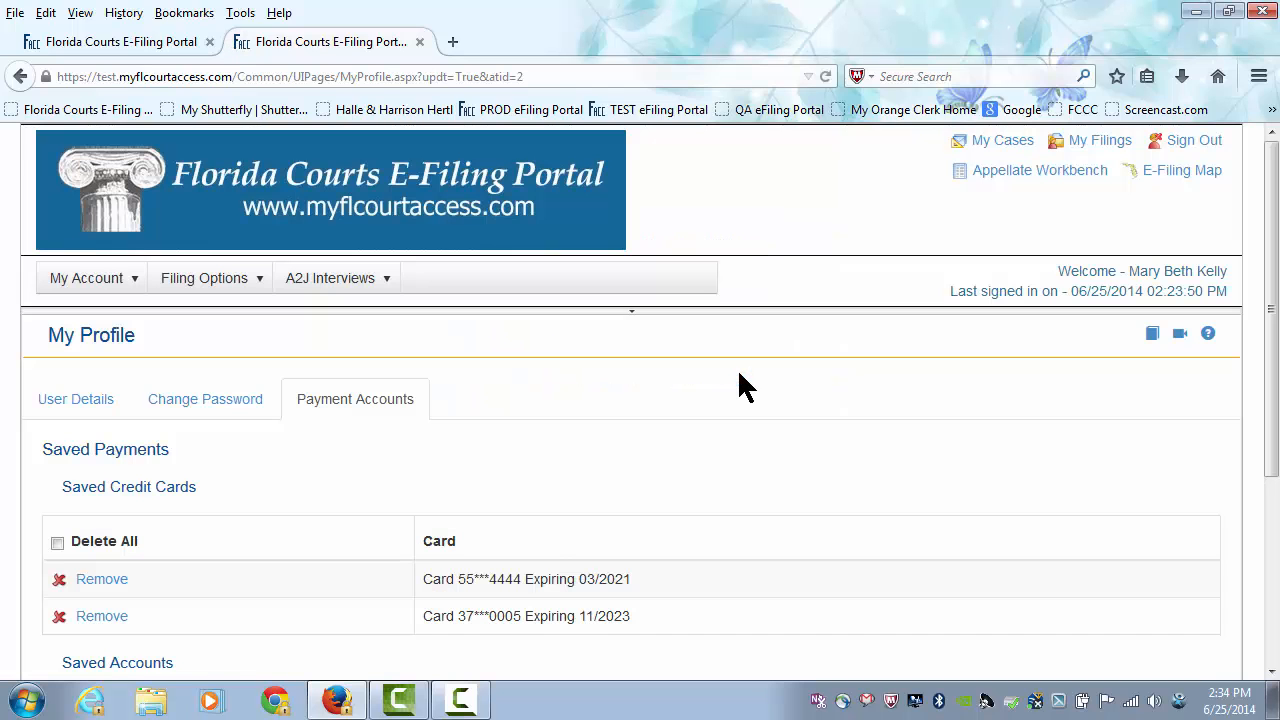
scroll("down", 3)
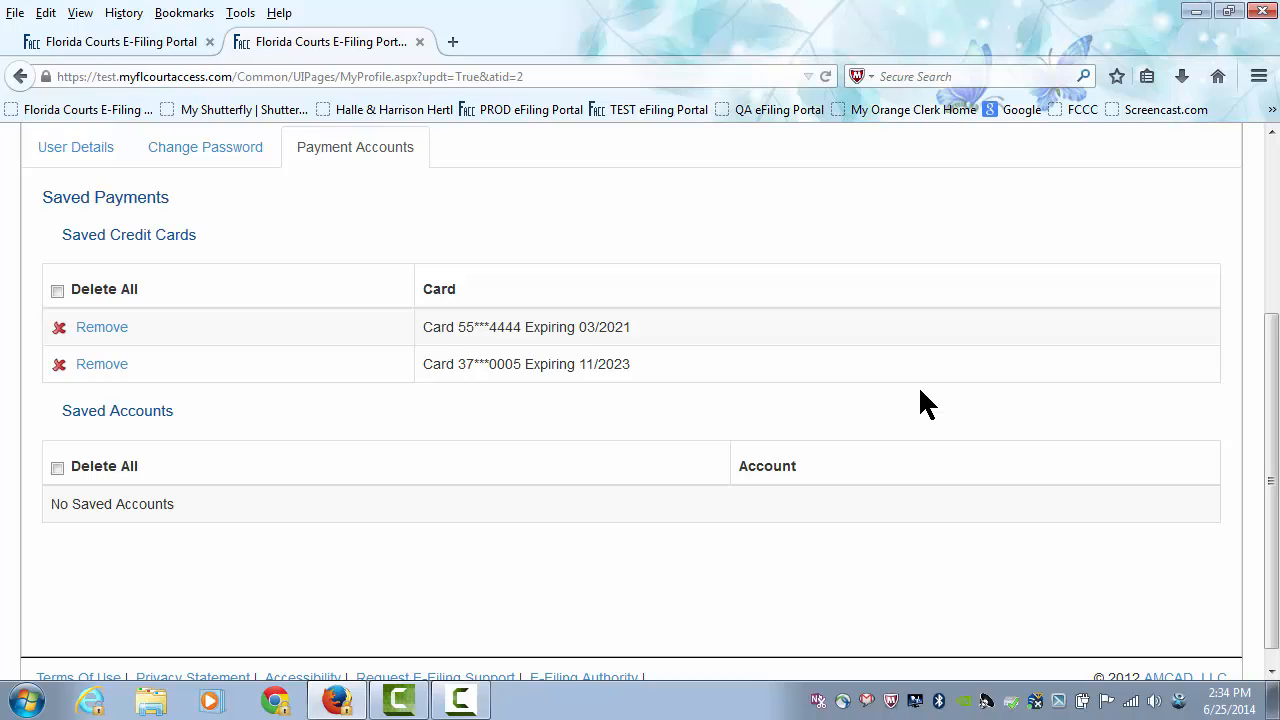
Return to My Profile via My Account, showing the saved user name and security question.
scroll("up", 3)
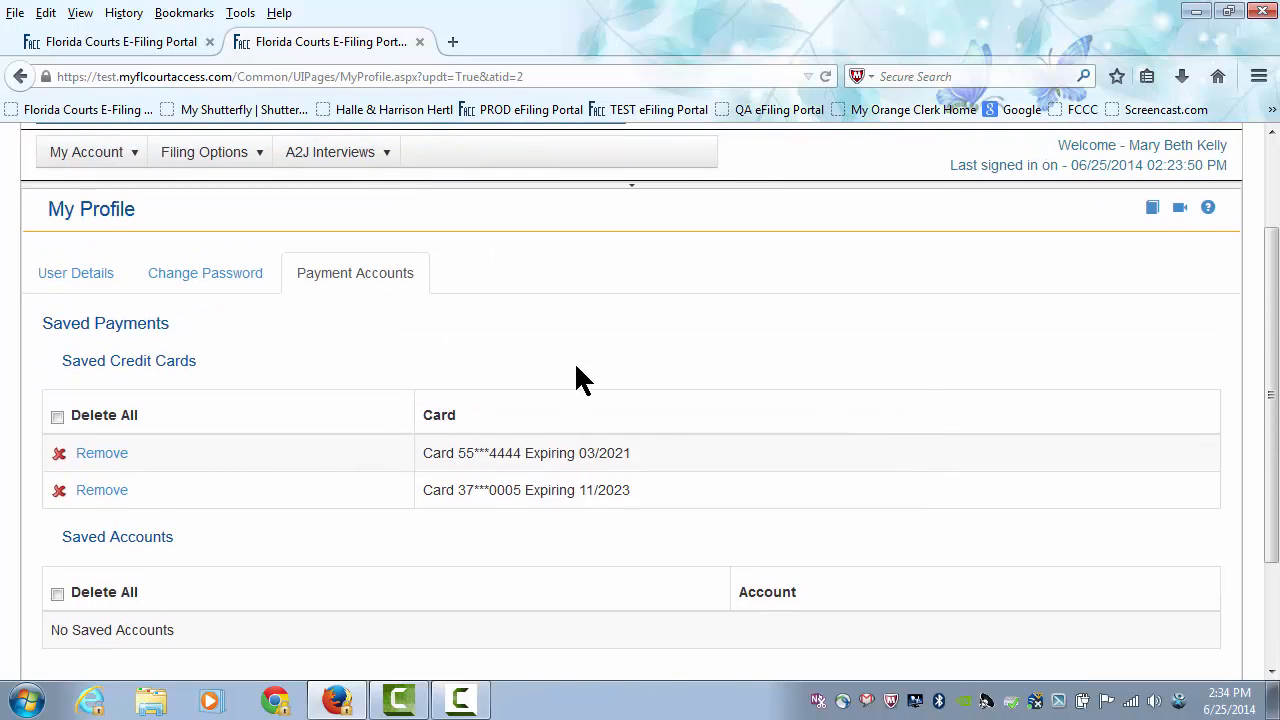
left_click(92, 276)
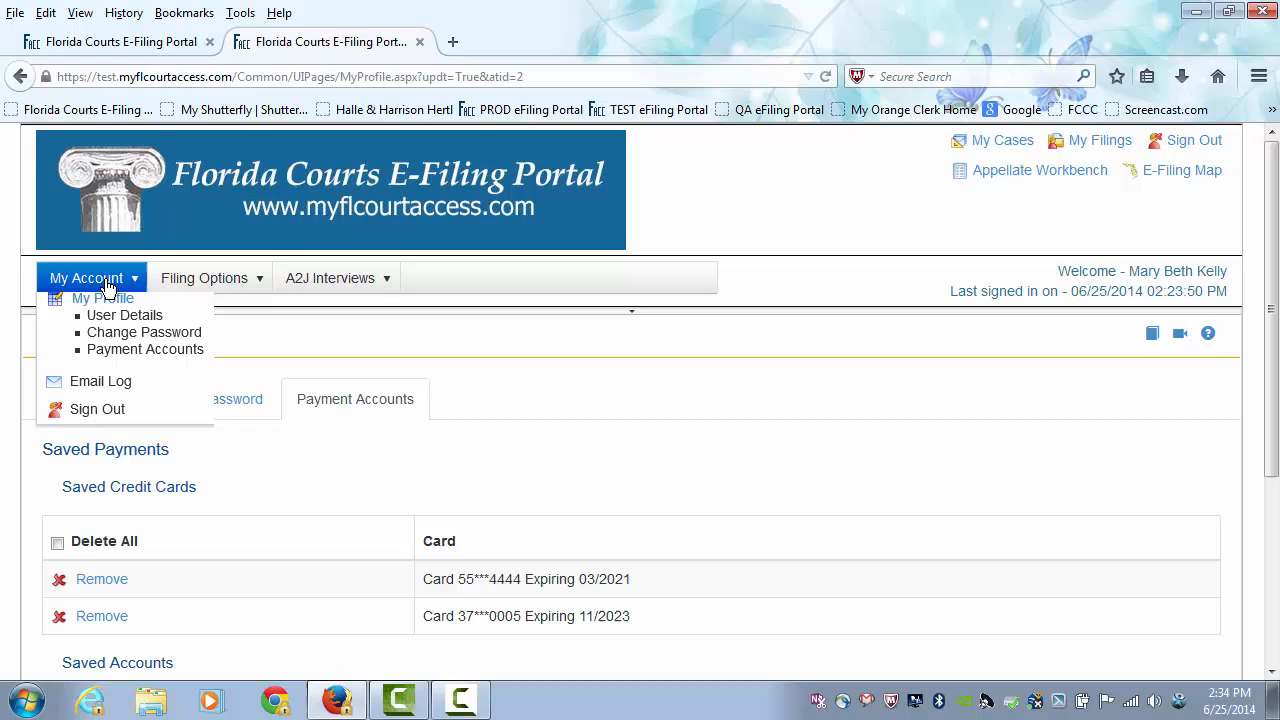
left_click(102, 298)
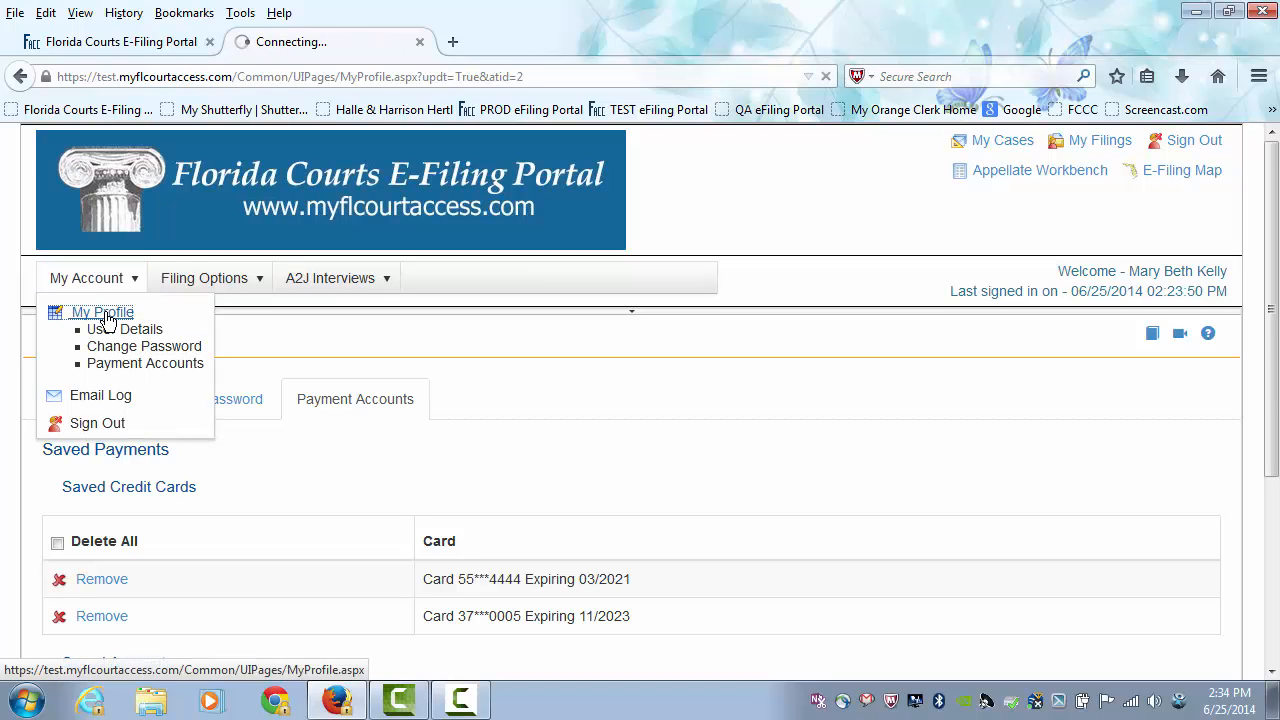
left_click(124, 328)
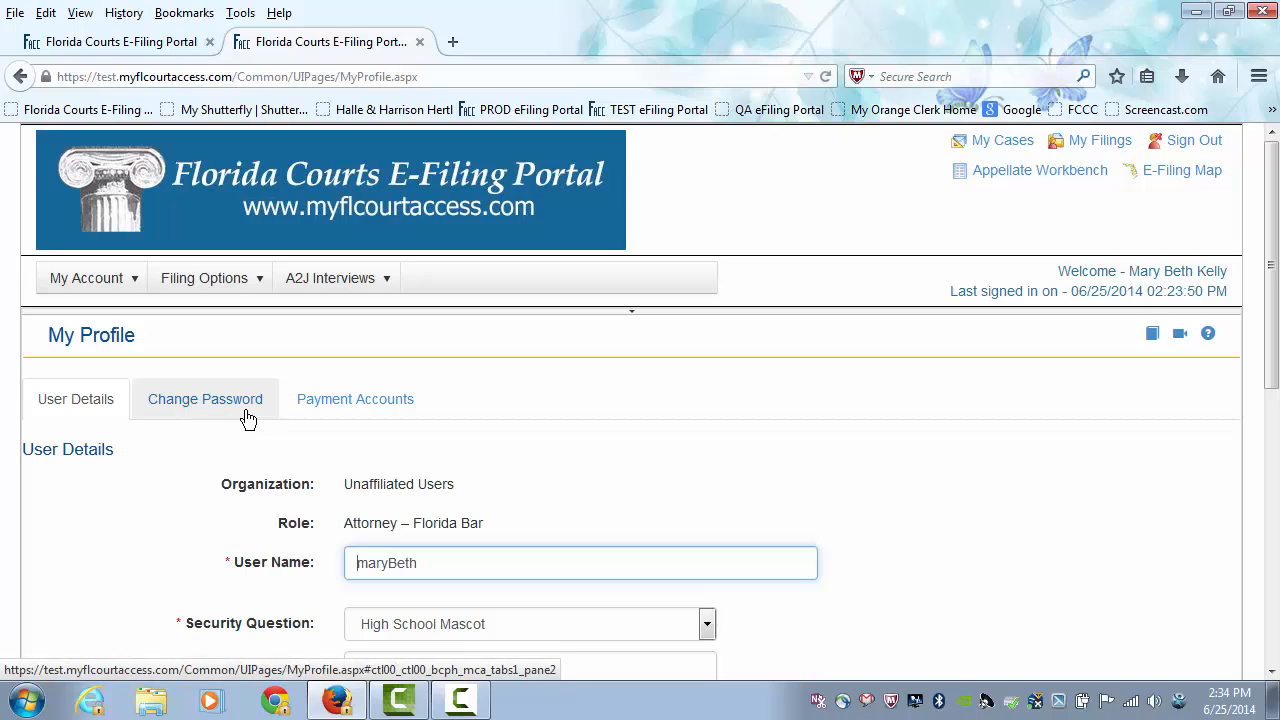
mouse_move(356, 400)
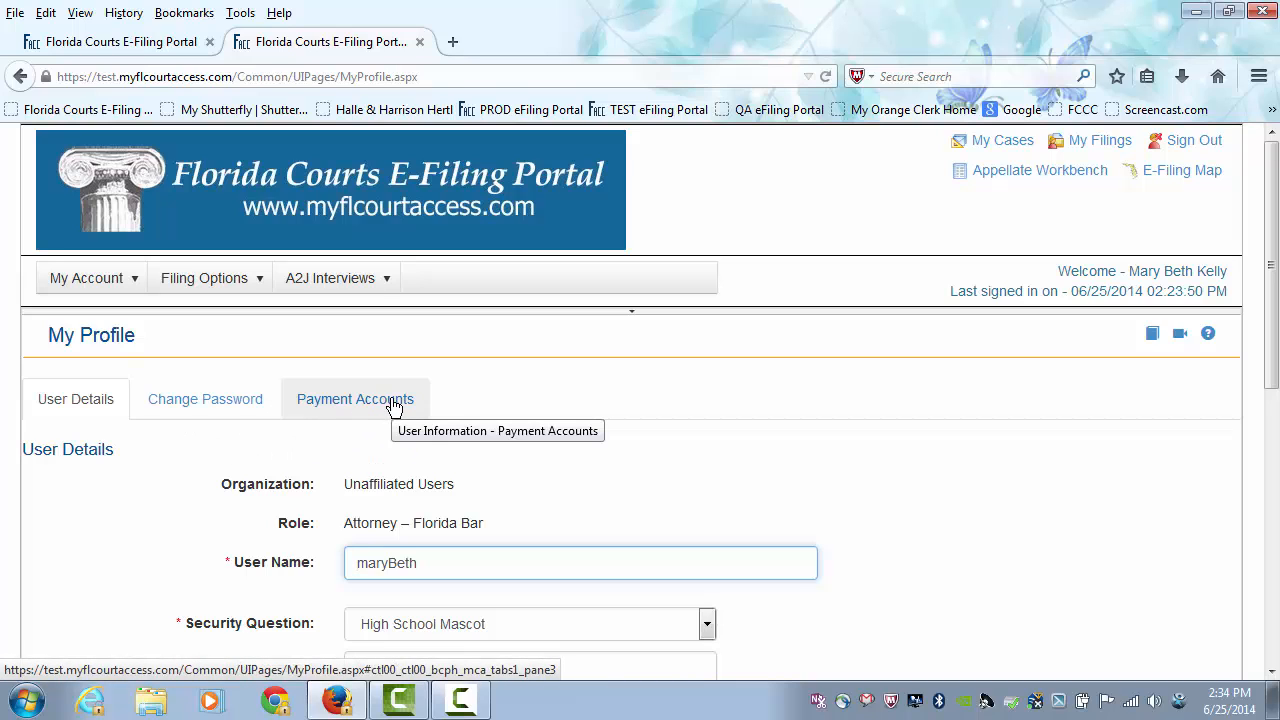